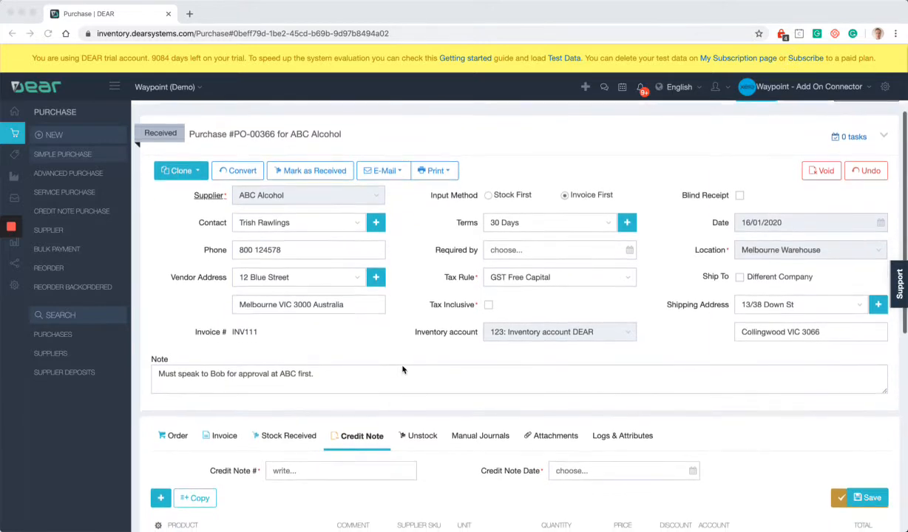
Show the Order tab of PO-00366 listing the cider and golden ale lines
click(178, 435)
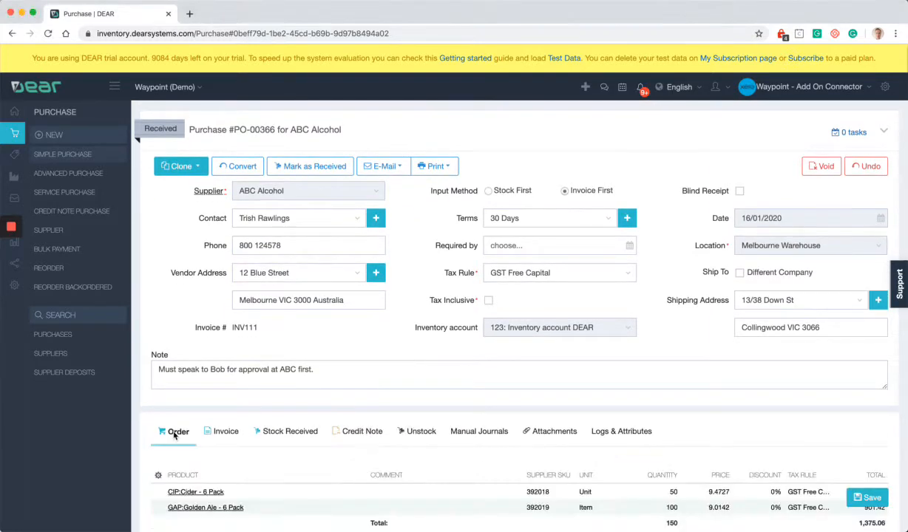
scroll(down, 3)
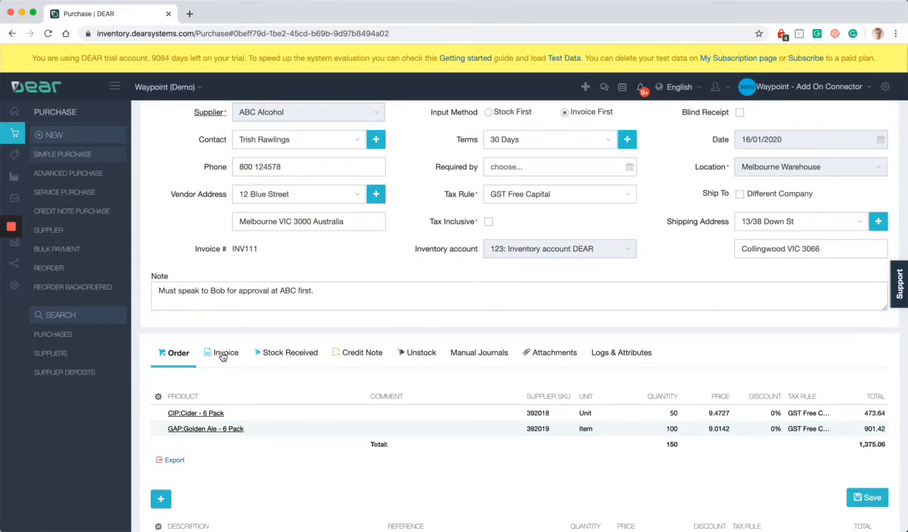
mouse_move(293, 360)
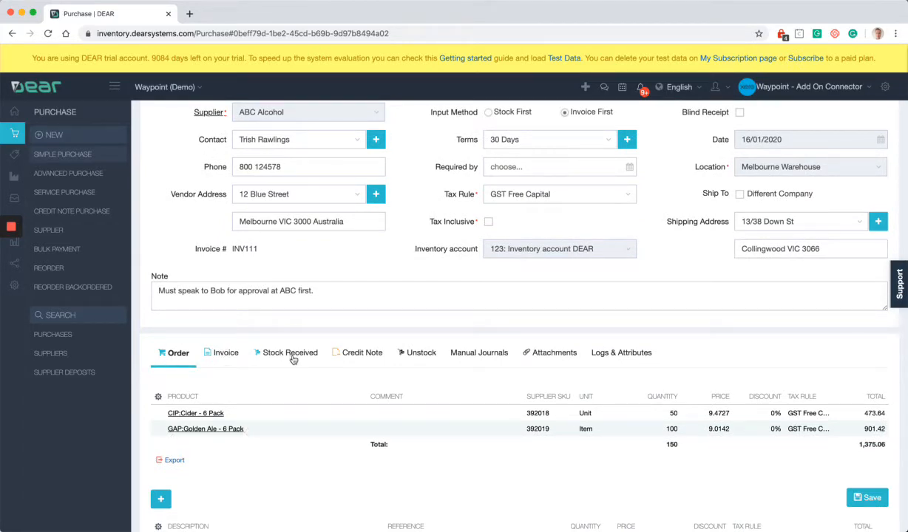
mouse_move(499, 364)
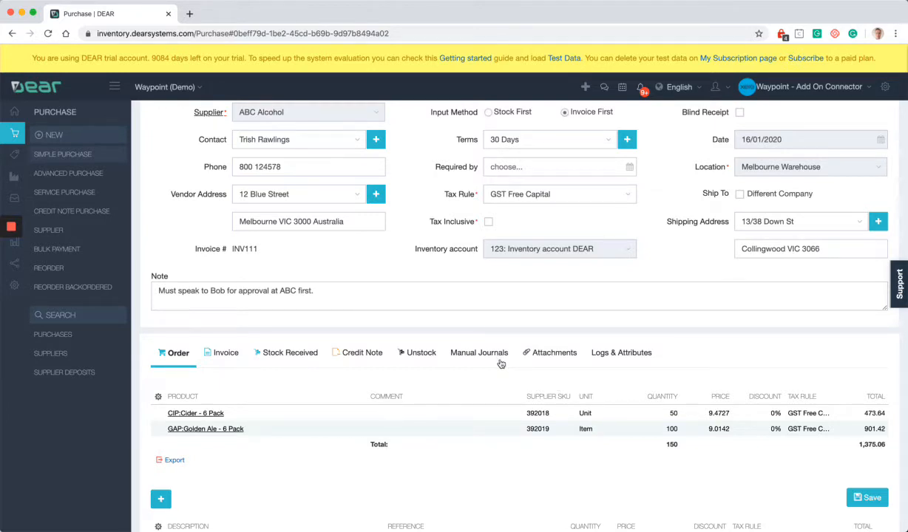
Add a manual journal line crediting 425: Freight & Courier, reference DUTY, amount 45.00
click(479, 352)
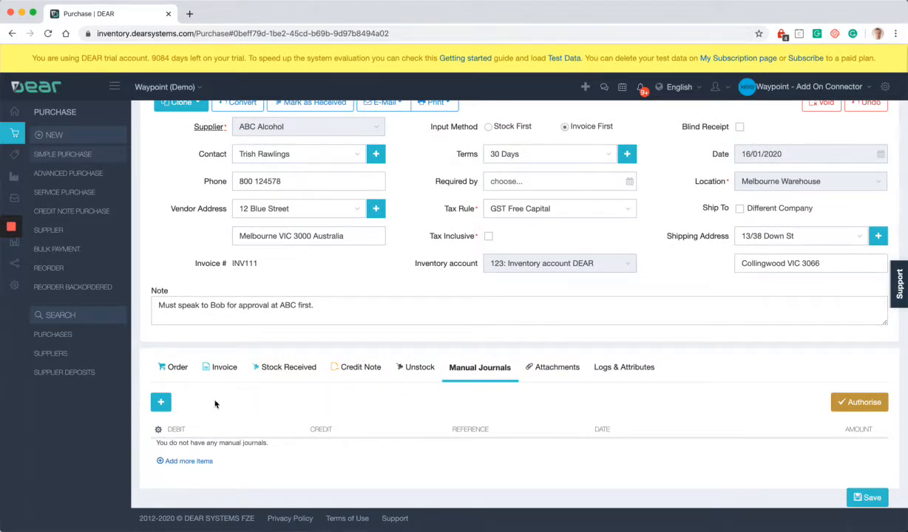
click(160, 402)
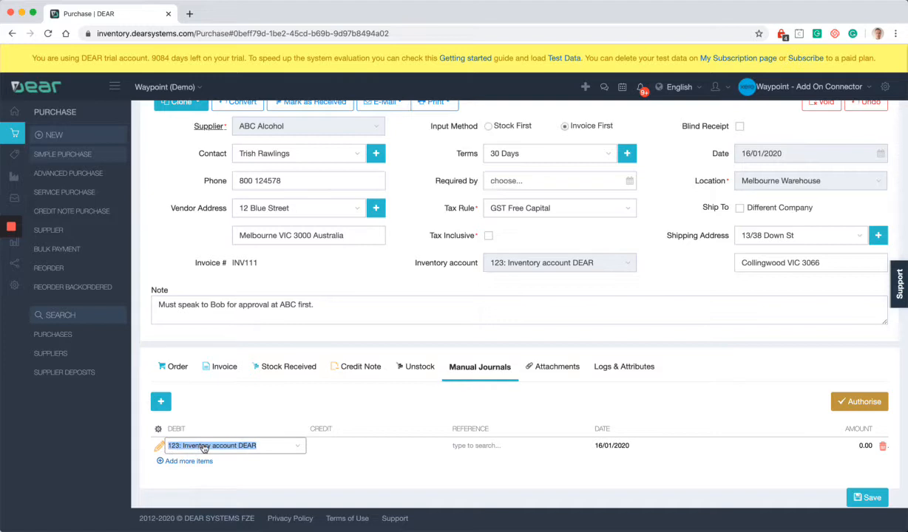
mouse_move(254, 443)
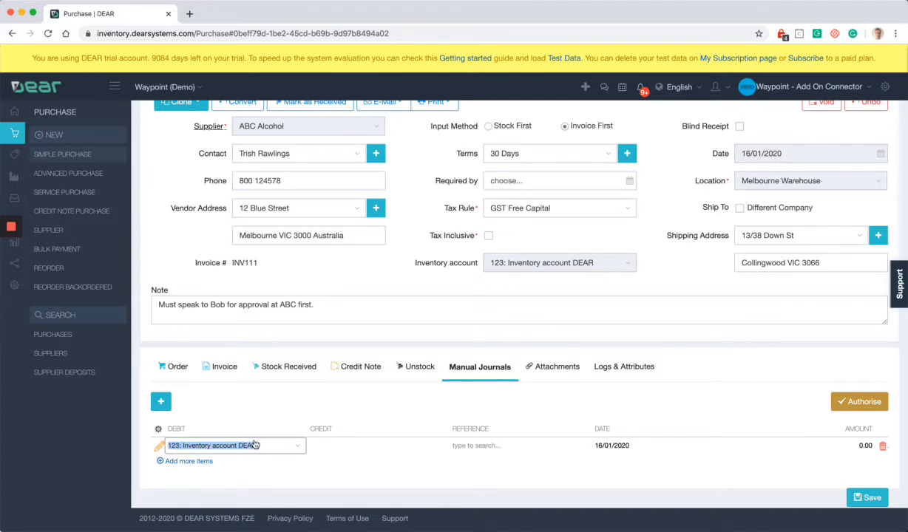
click(370, 445)
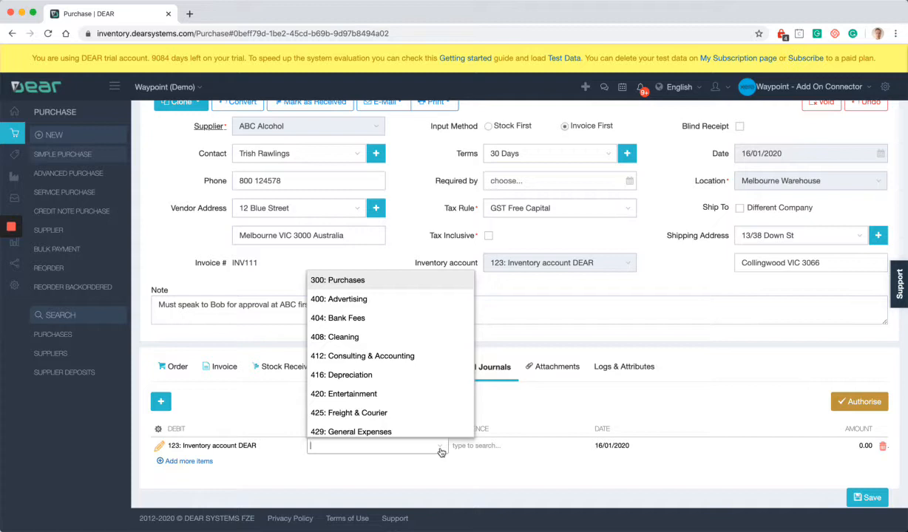
mouse_move(429, 393)
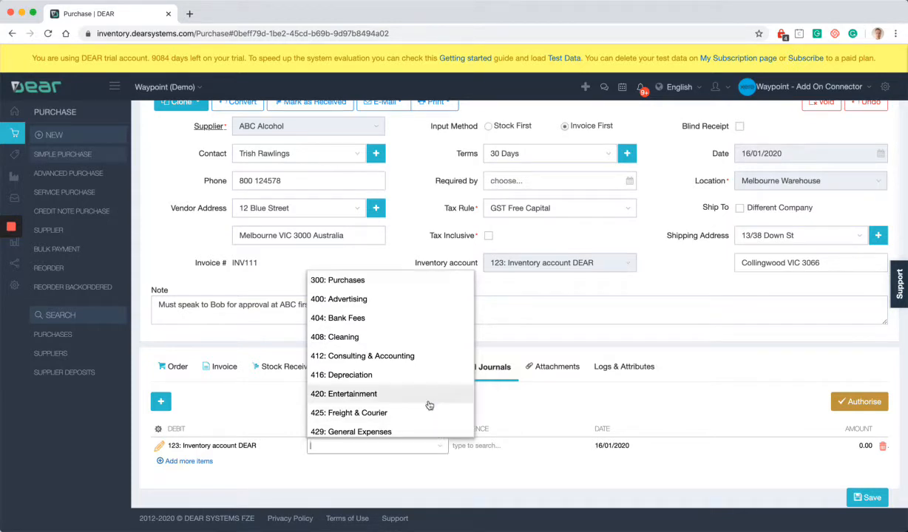
mouse_move(384, 412)
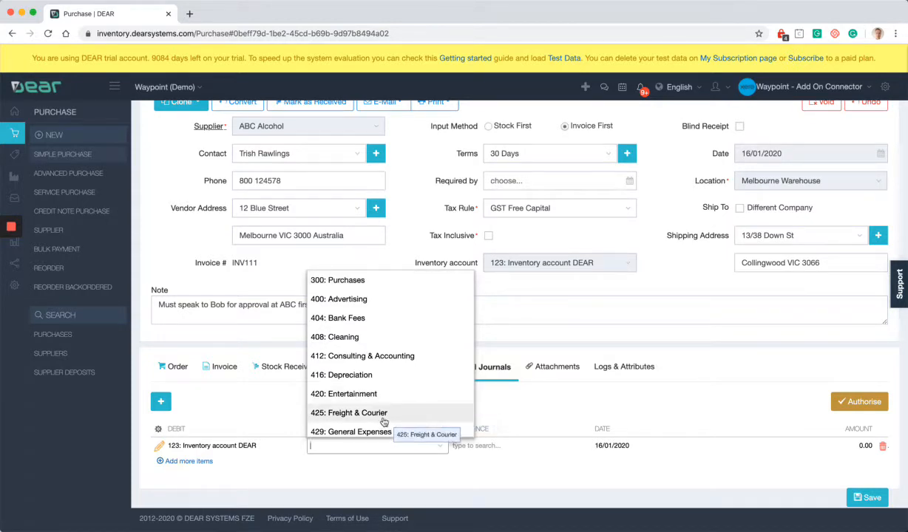
click(349, 412)
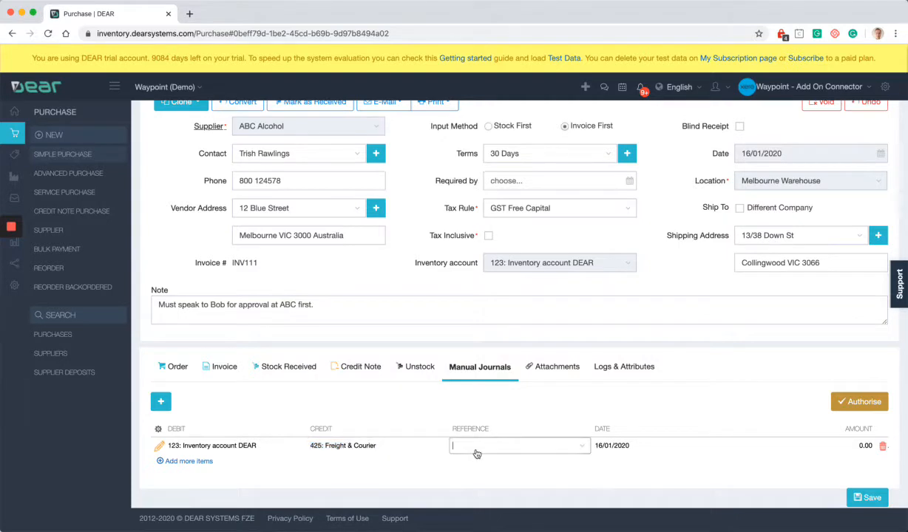
text(DUTY)
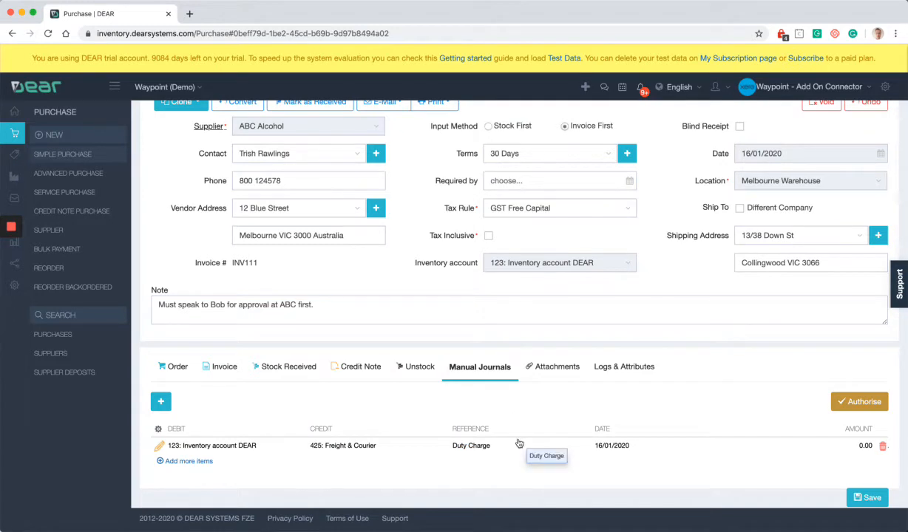
mouse_move(698, 402)
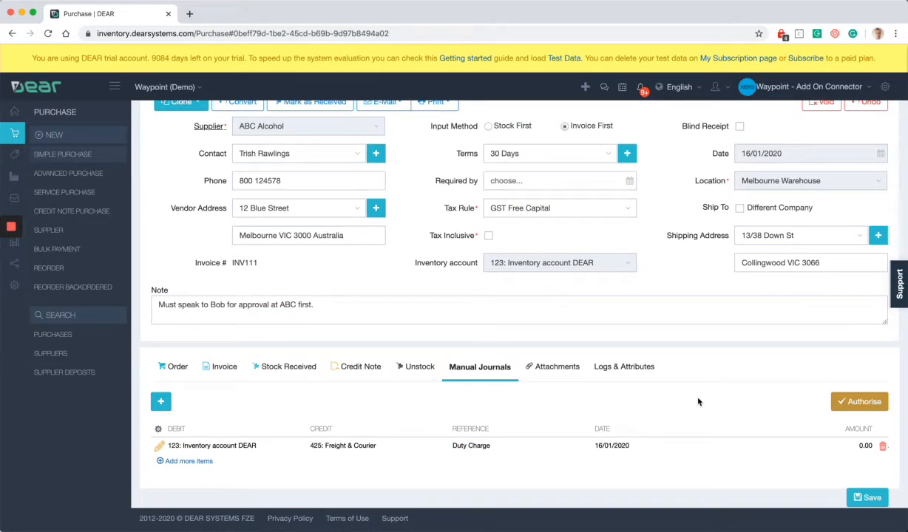
mouse_move(554, 445)
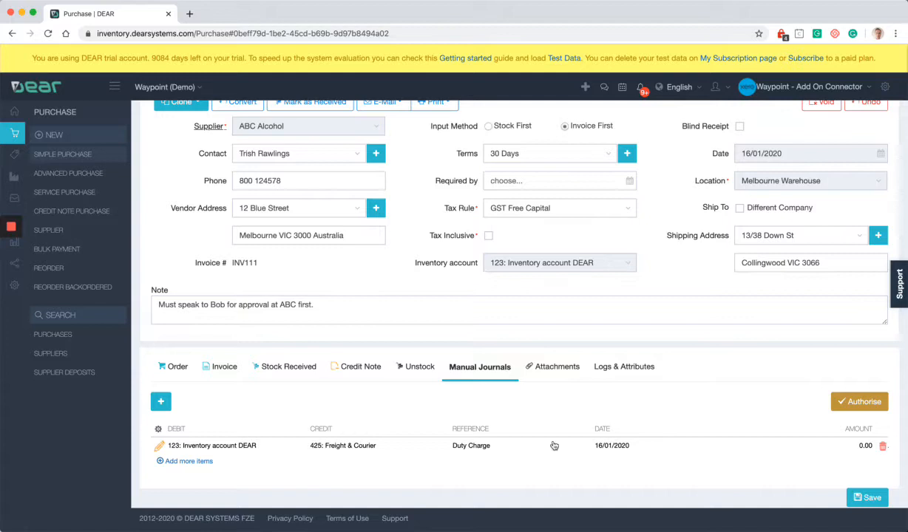
mouse_move(591, 453)
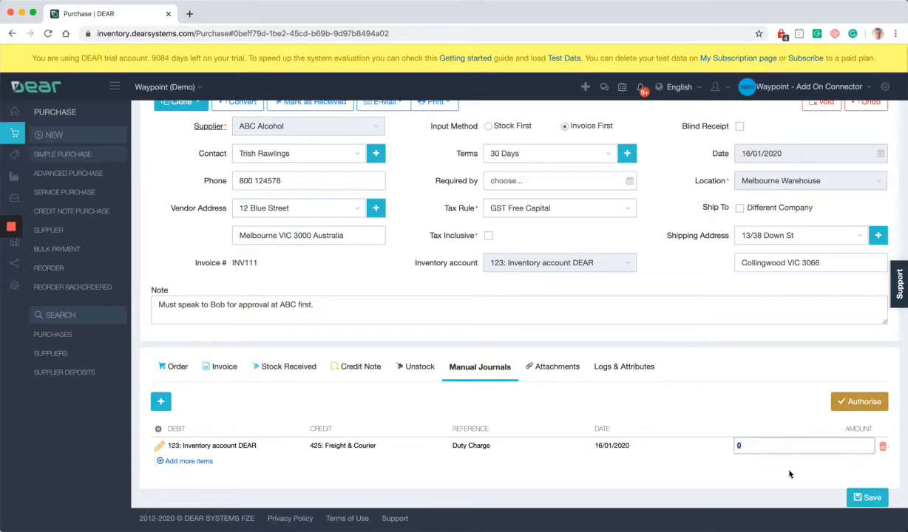
text(45.00)
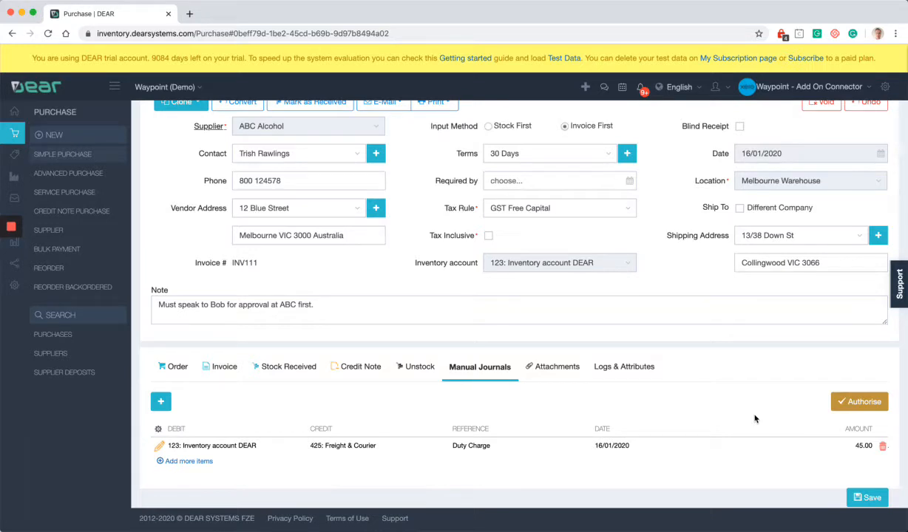
mouse_move(798, 411)
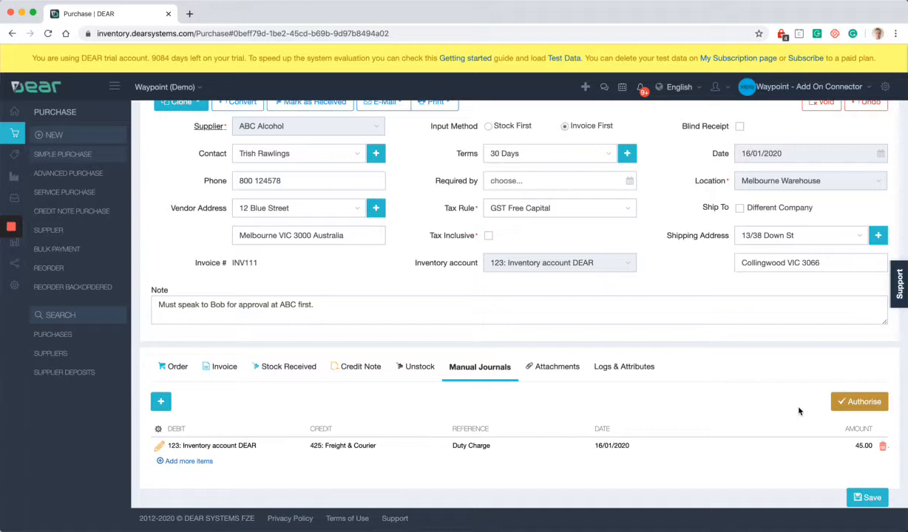
Authorise the 45.00 Duty Charge journal and review the invoice lines before returning to Manual Journals
click(859, 402)
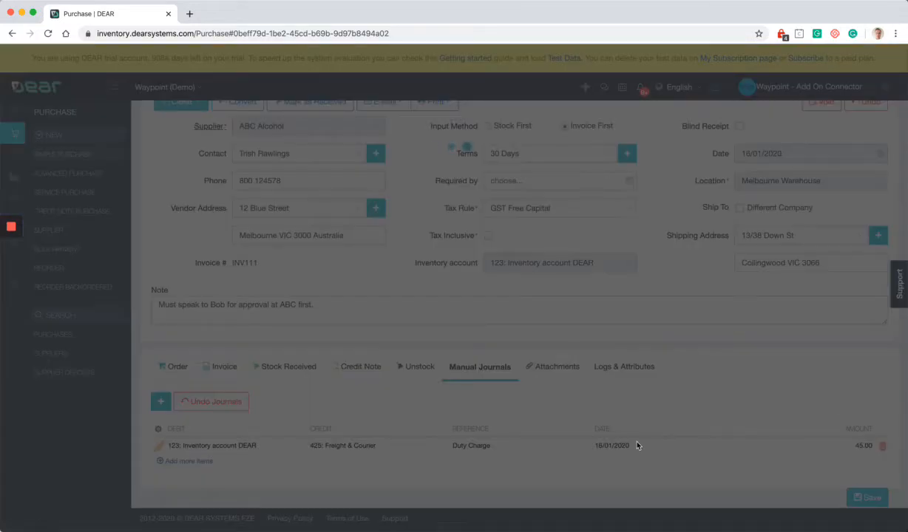
click(867, 497)
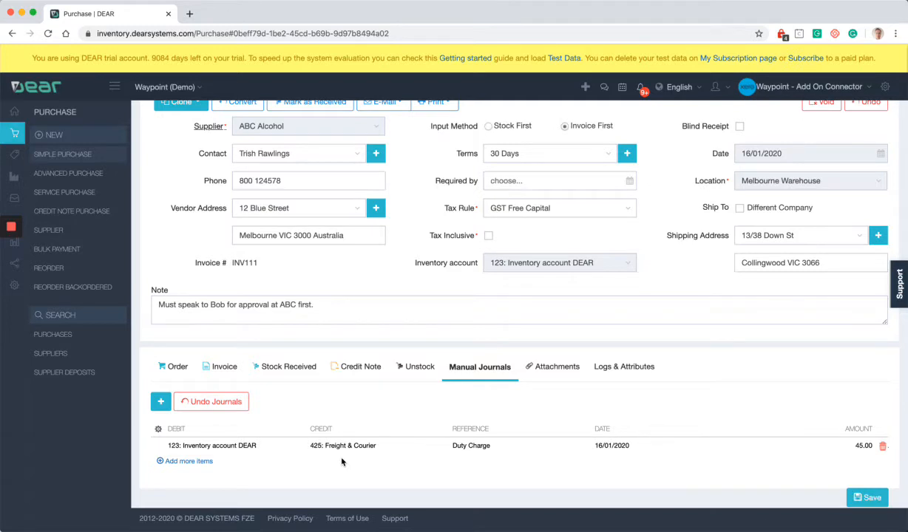
mouse_move(288, 370)
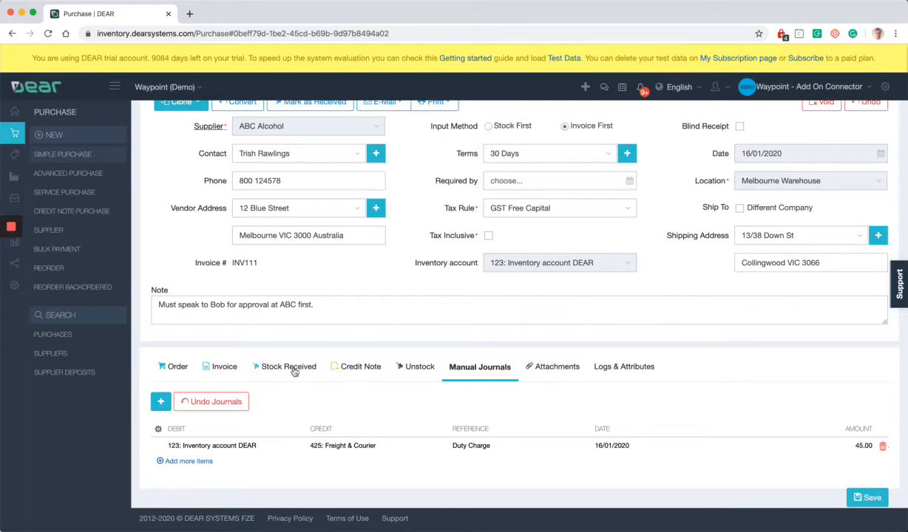
click(224, 367)
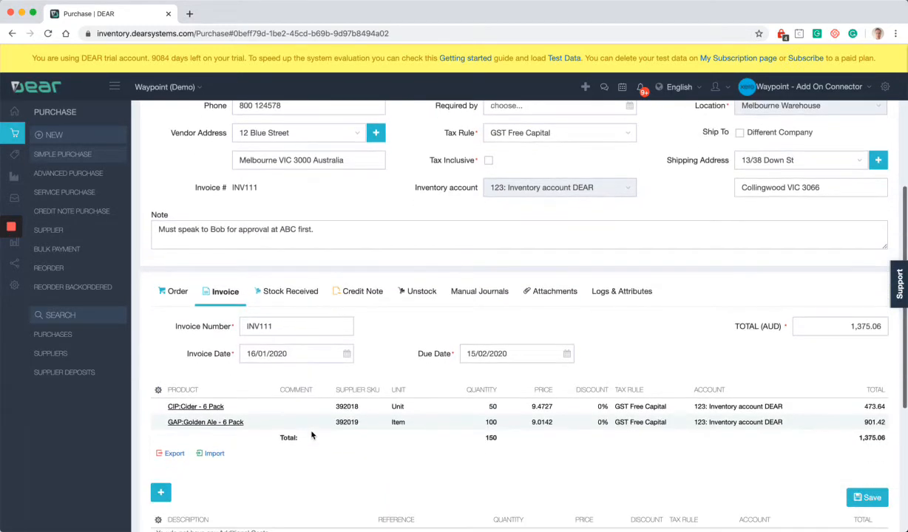
mouse_move(508, 443)
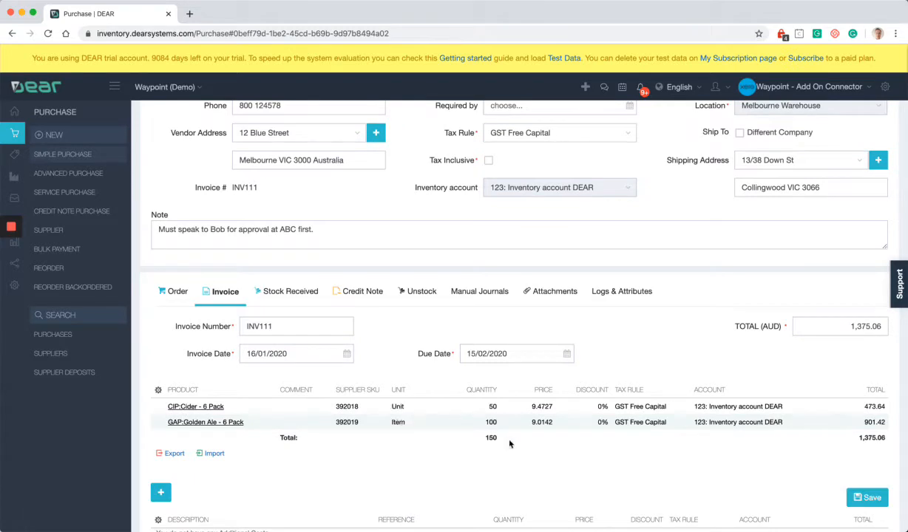
mouse_move(541, 427)
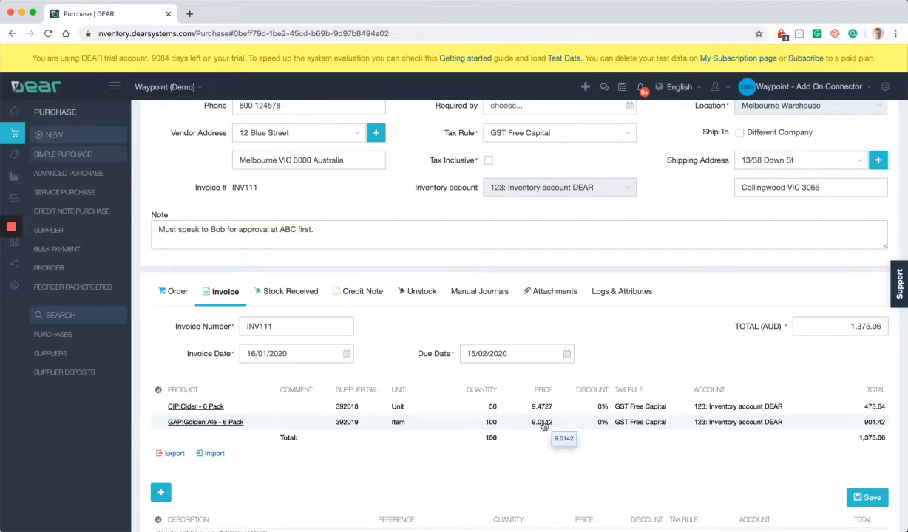
click(479, 290)
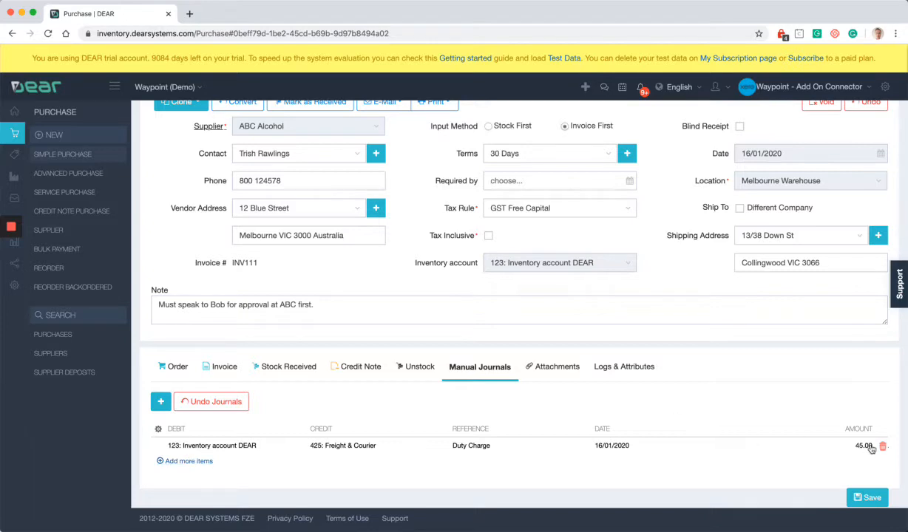
click(881, 446)
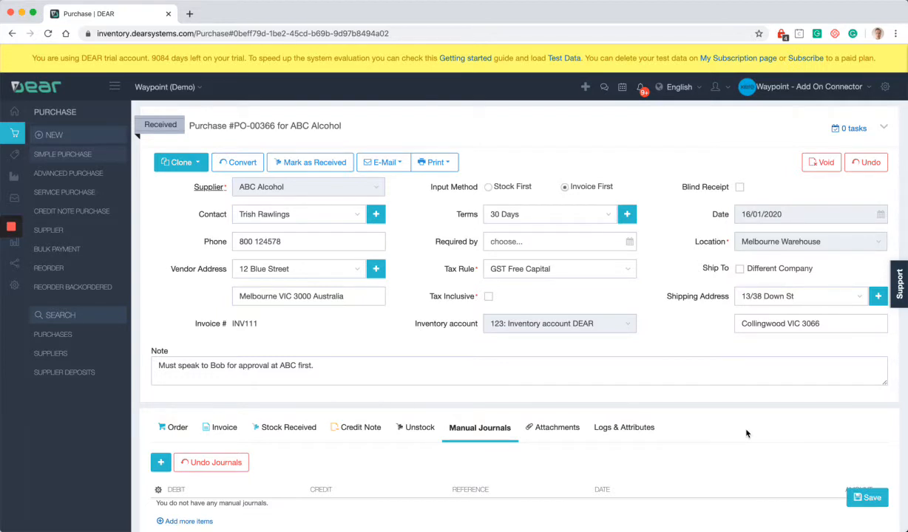
mouse_move(65, 192)
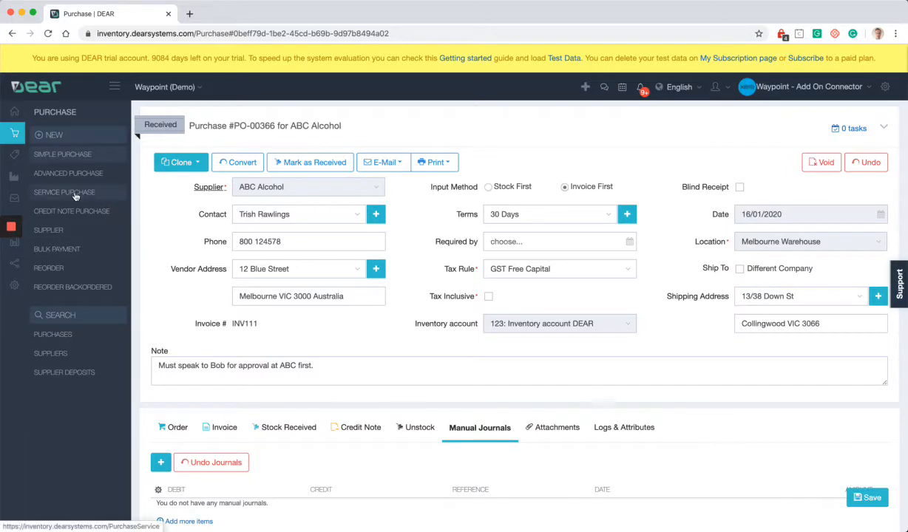
mouse_move(62, 154)
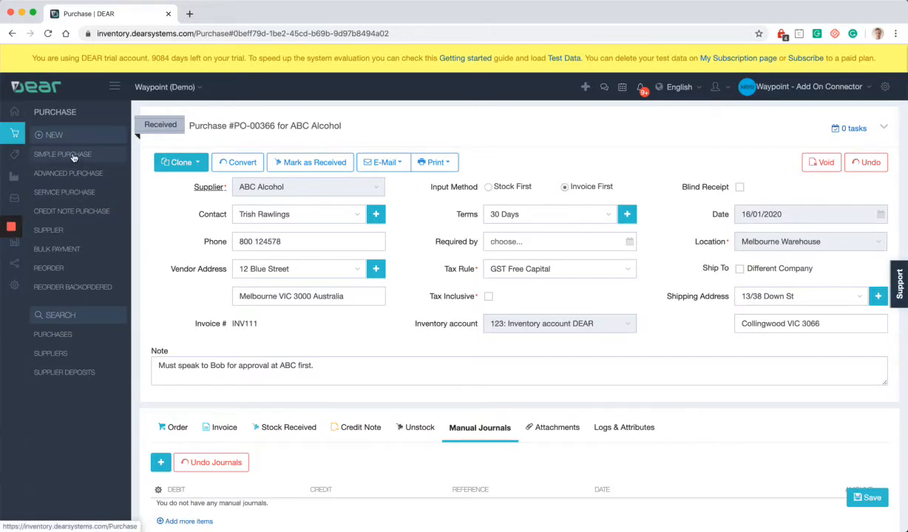
Start a new blank Simple Purchase, leaving PO-00366 without saving
click(62, 153)
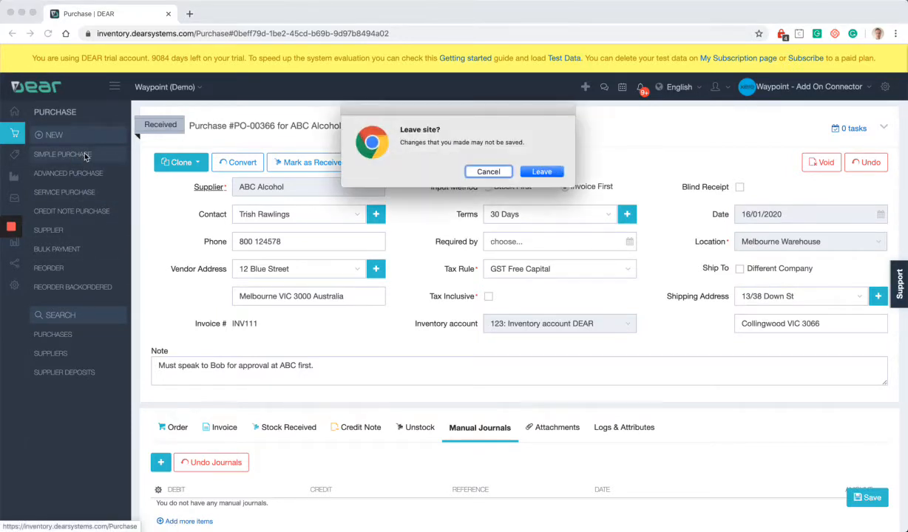
click(541, 171)
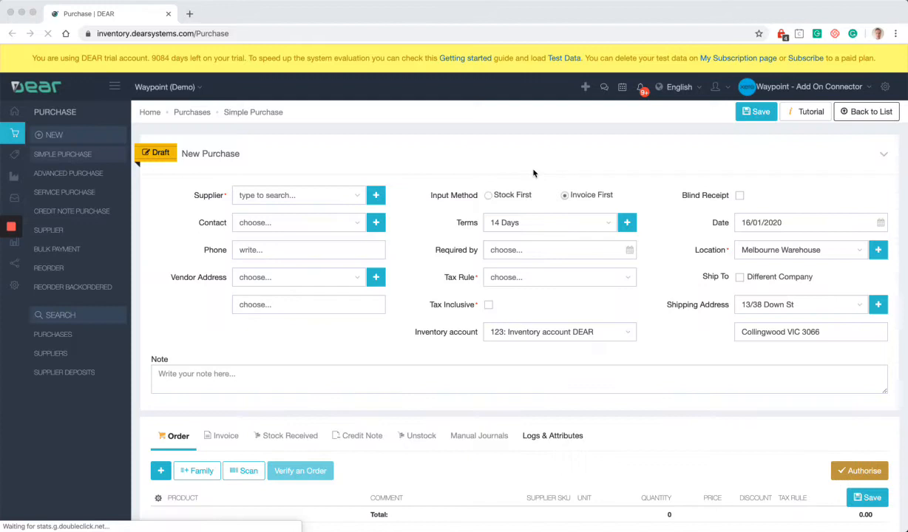
Set supplier TNT, tick Blind Receipt, and enter invoice number INV44502
click(299, 195)
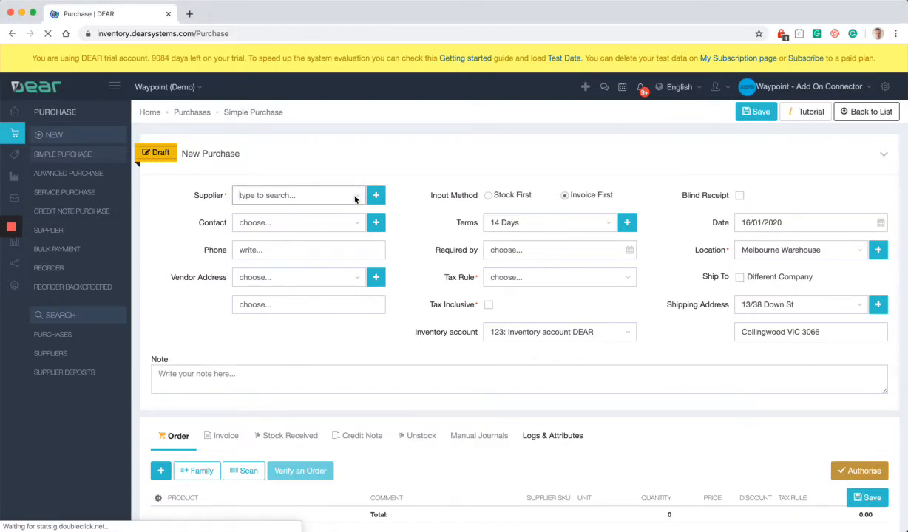
text(tnt)
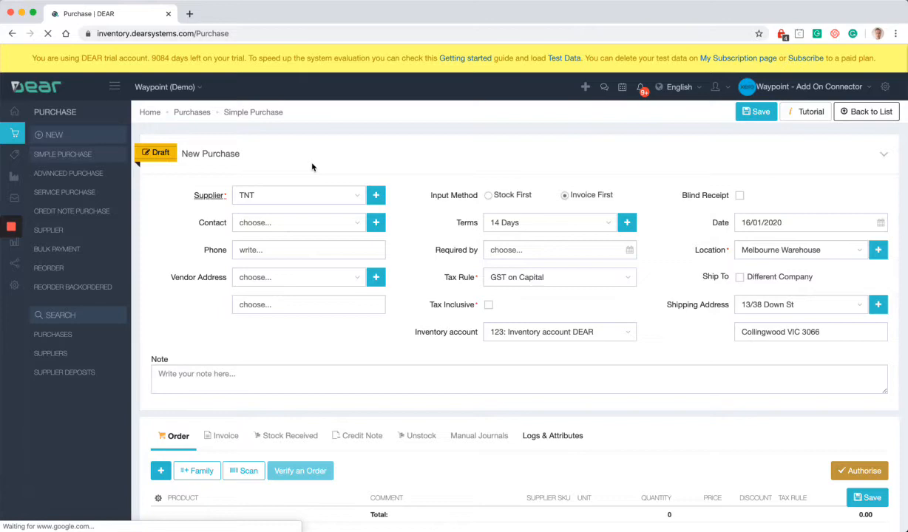
mouse_move(340, 298)
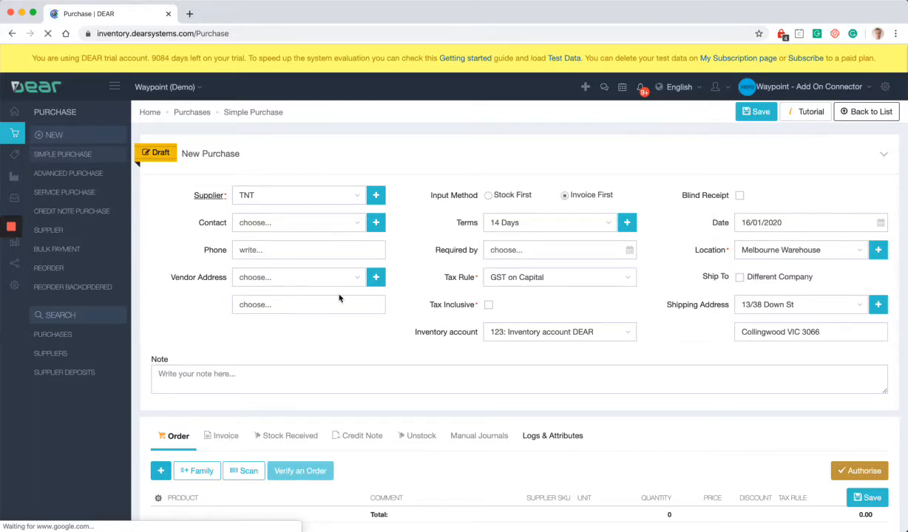
scroll(down, 3)
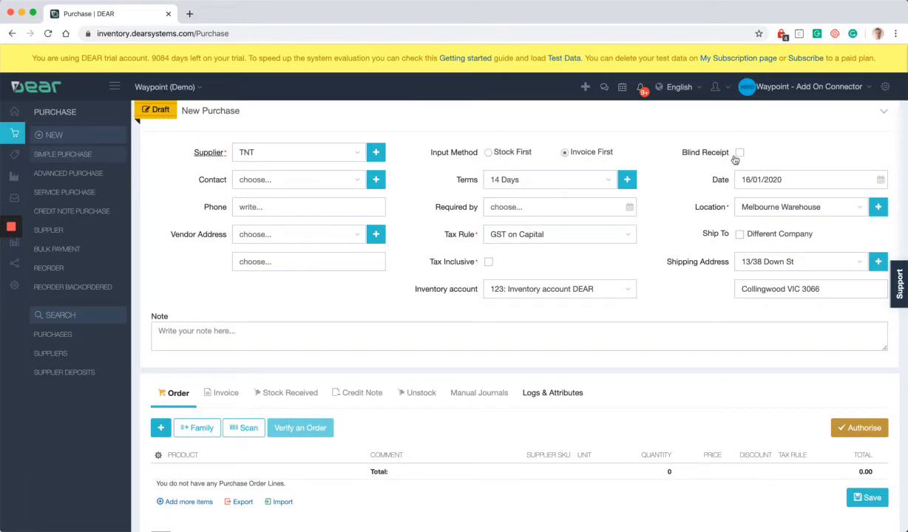
mouse_move(742, 157)
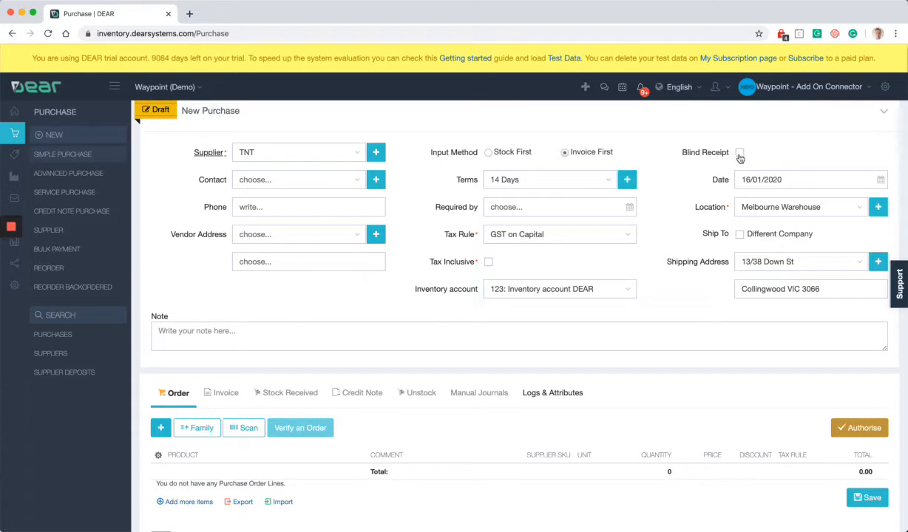
click(739, 152)
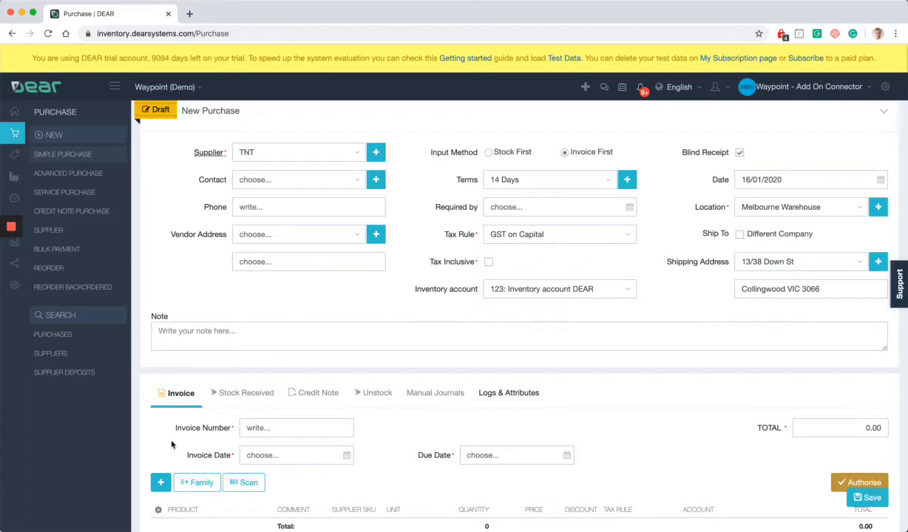
scroll(down, 3)
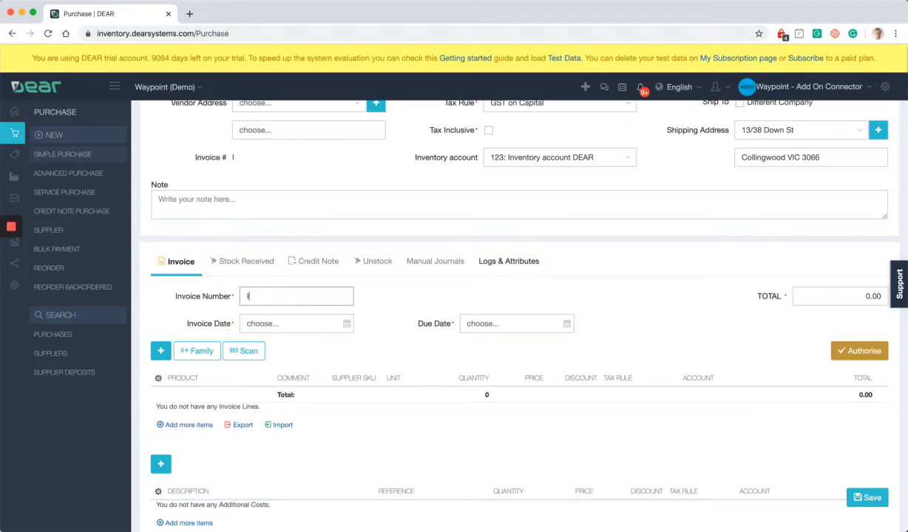
text(INV44502)
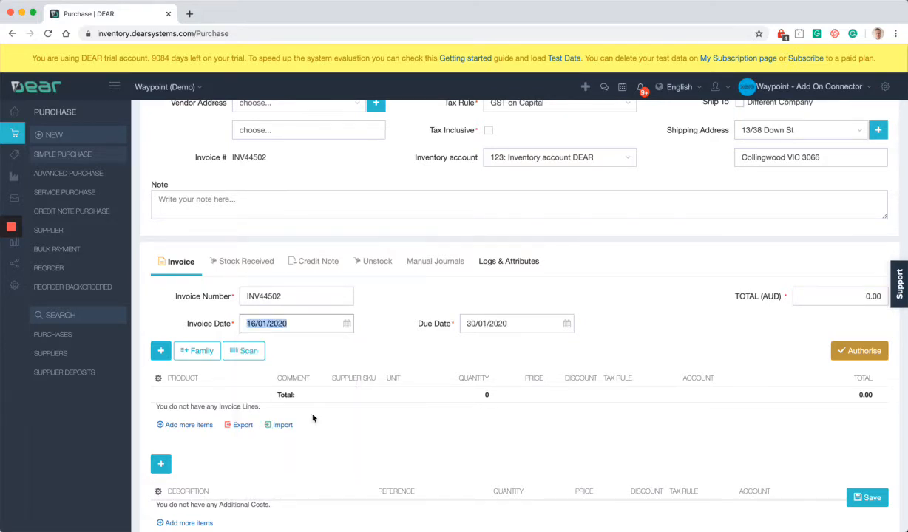
Add a Duty Charge additional cost of 100 posted to account 200: Sales
scroll(down, 3)
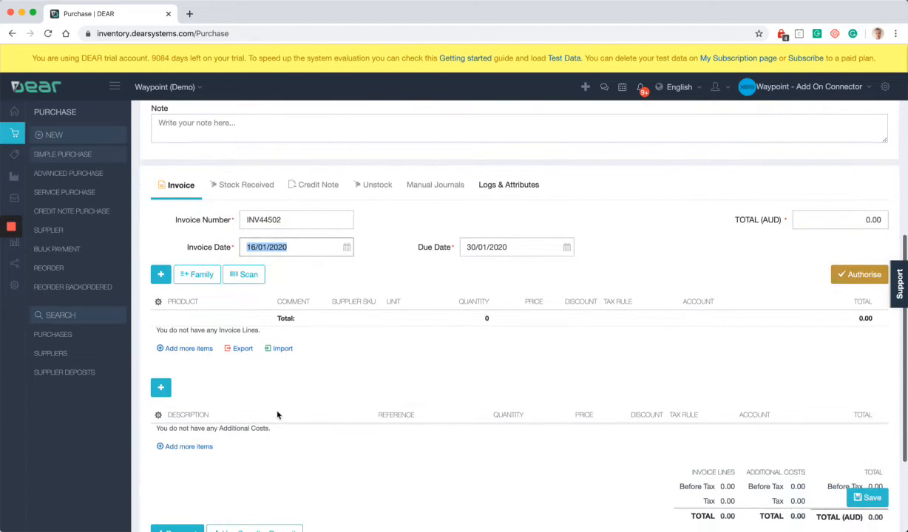
click(160, 387)
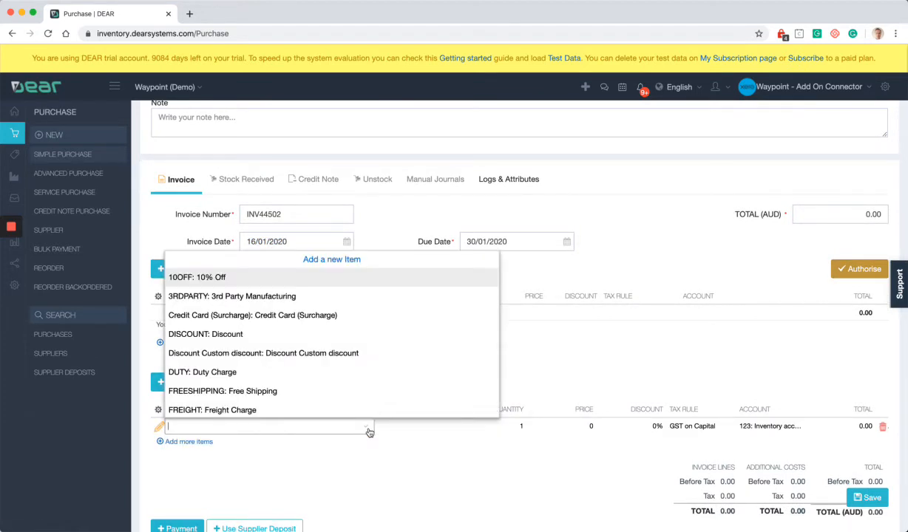
mouse_move(263, 372)
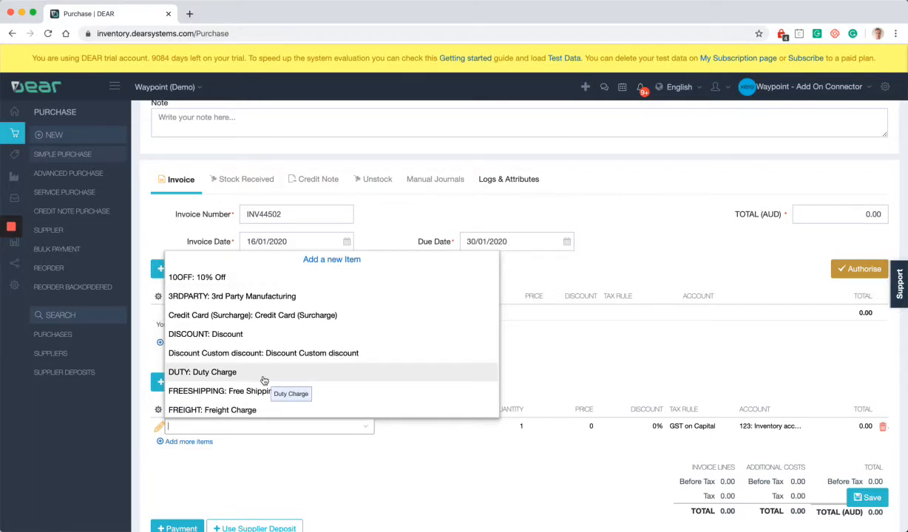
click(201, 373)
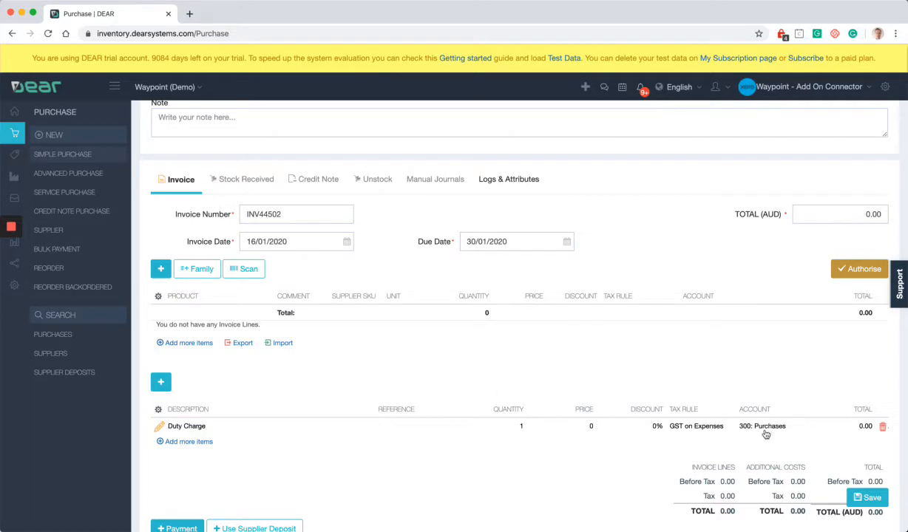
mouse_move(762, 426)
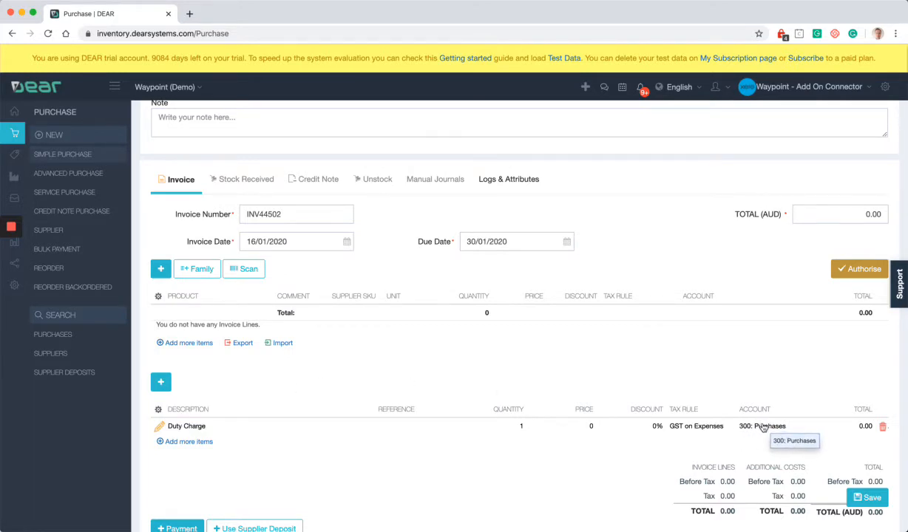
click(761, 426)
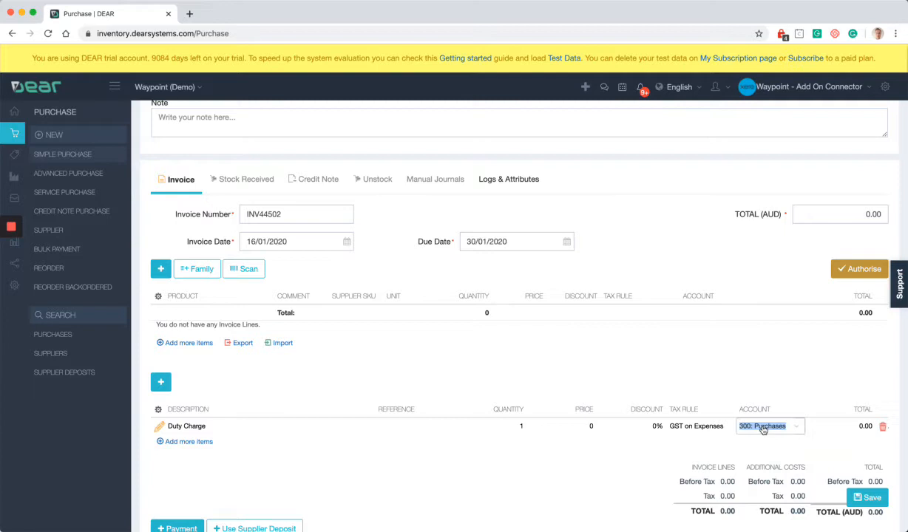
click(768, 425)
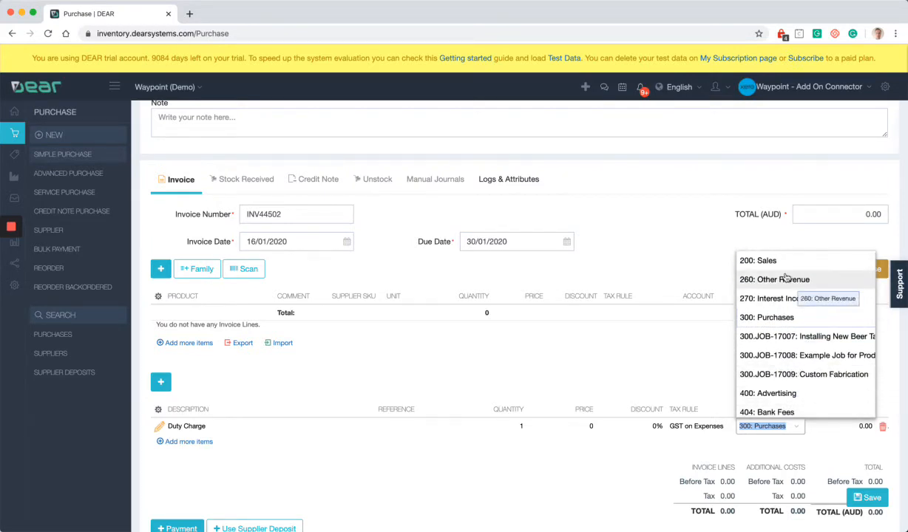
click(756, 260)
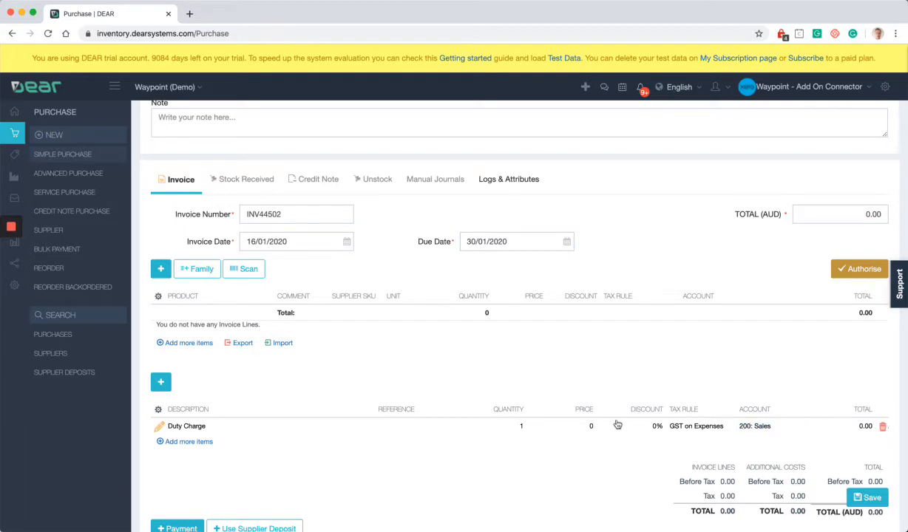
click(591, 425)
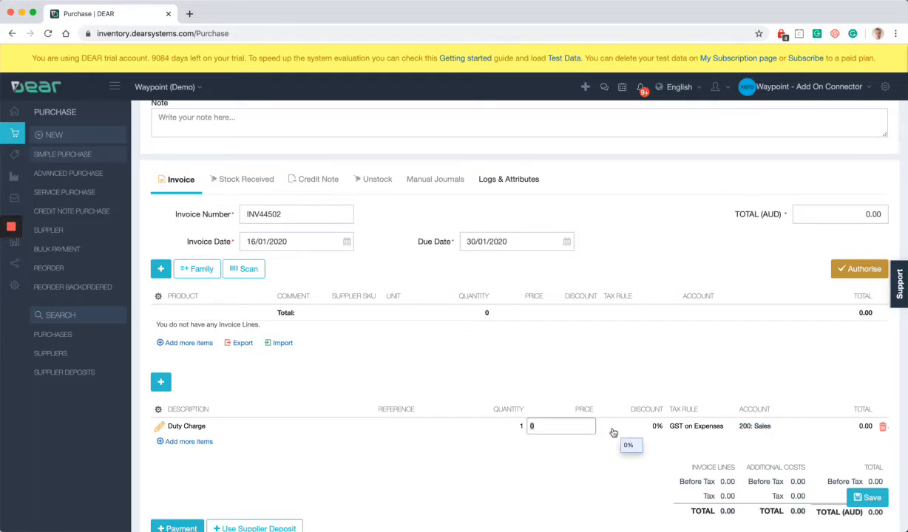
text(100)
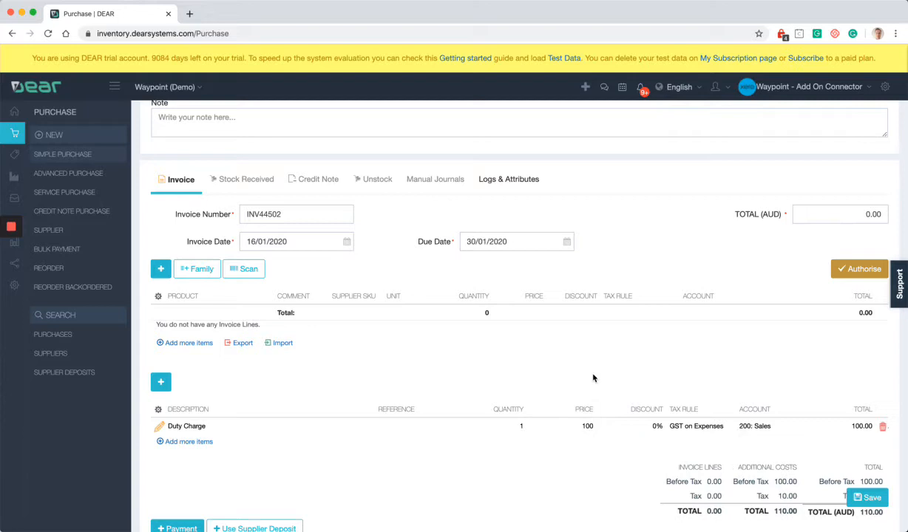
scroll(down, 3)
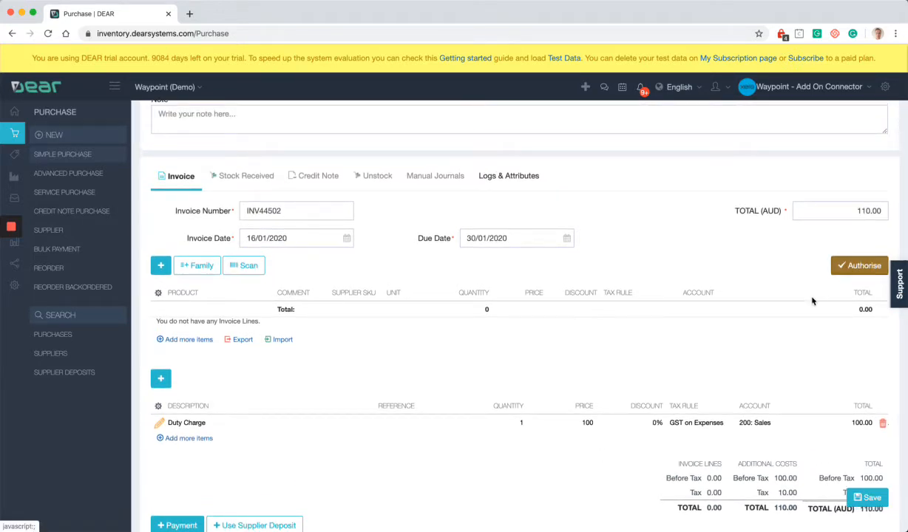
click(859, 266)
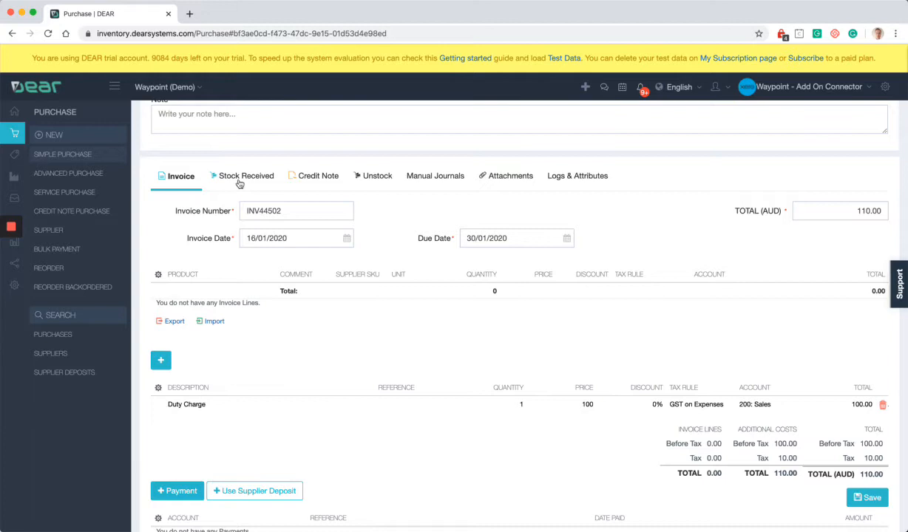
mouse_move(240, 186)
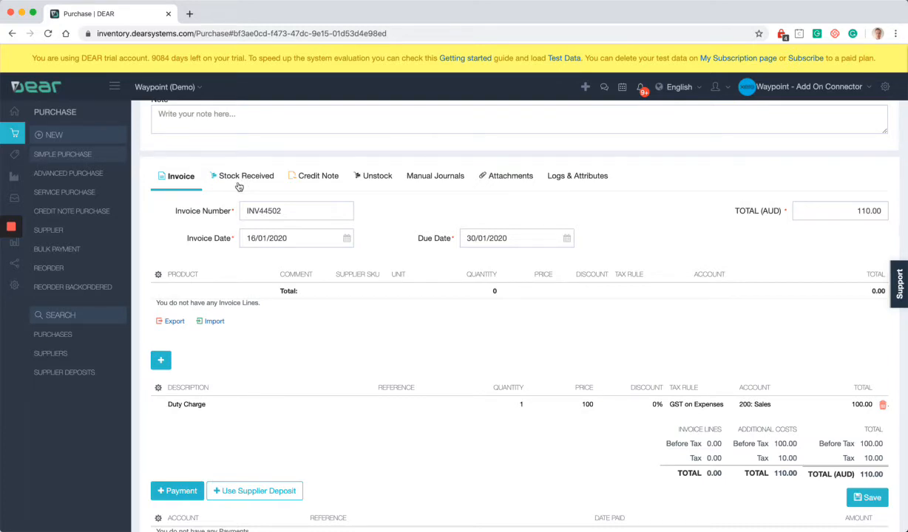
mouse_move(267, 337)
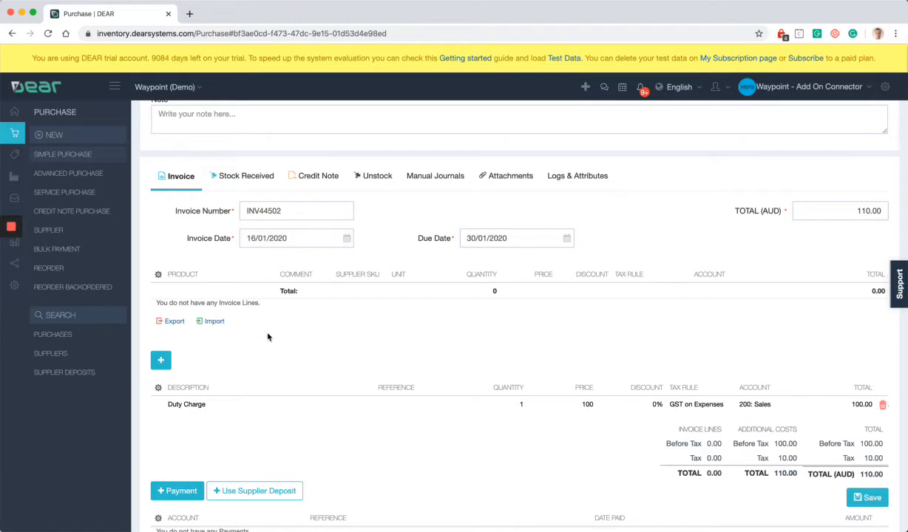
mouse_move(285, 384)
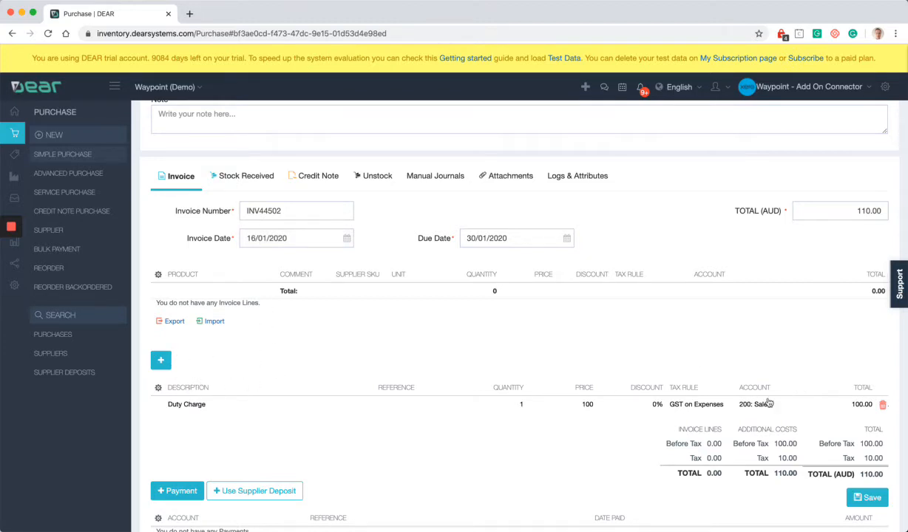
mouse_move(763, 405)
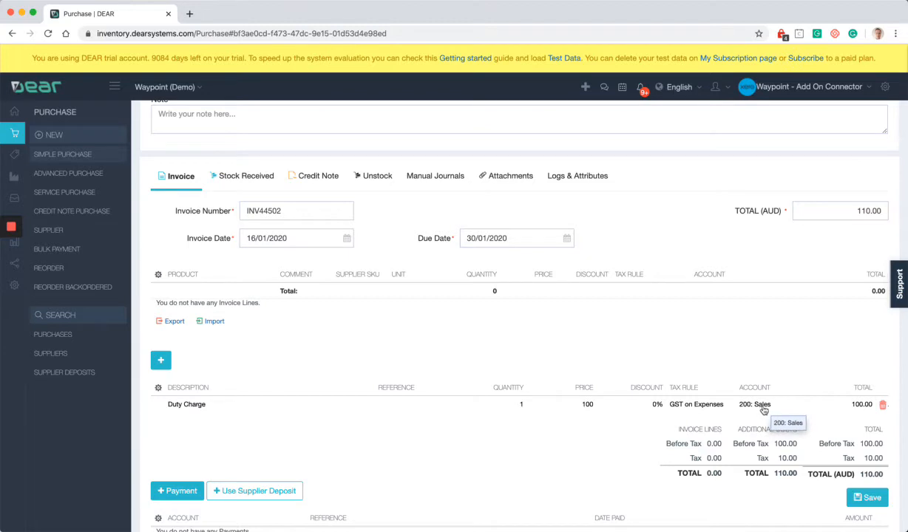
Change the Duty Charge line's account to 425: Freight & Courier and save the invoice
click(753, 405)
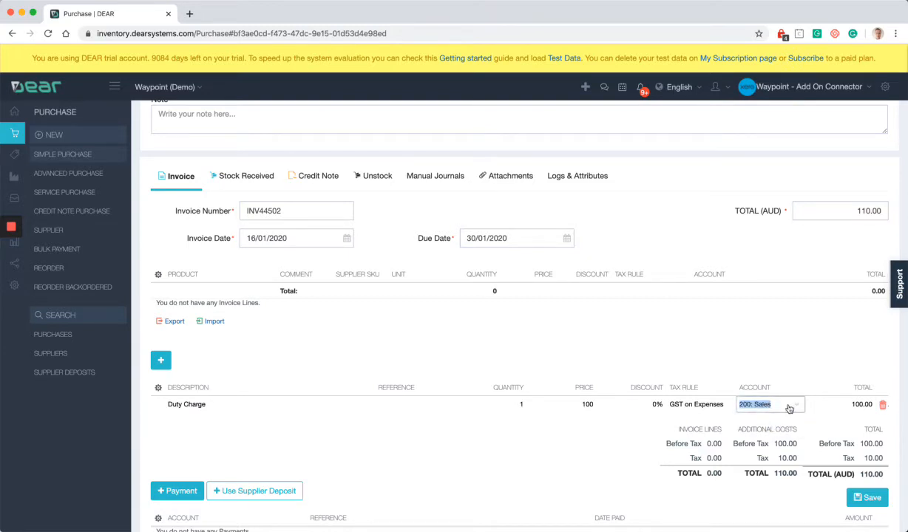
click(768, 405)
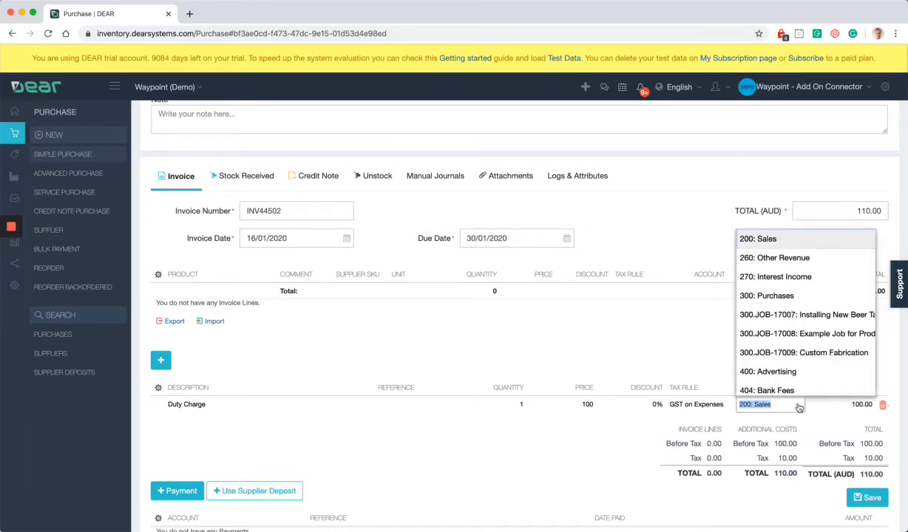
scroll(down, 3)
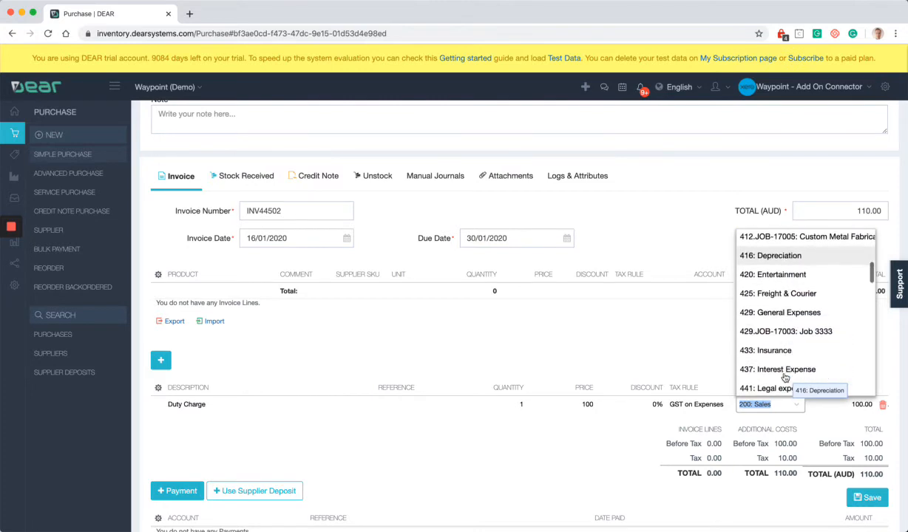
click(777, 293)
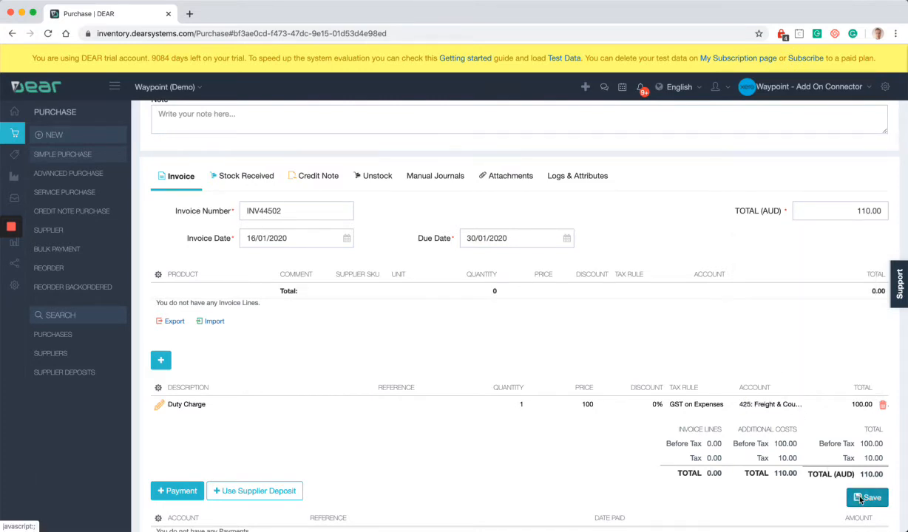
click(867, 496)
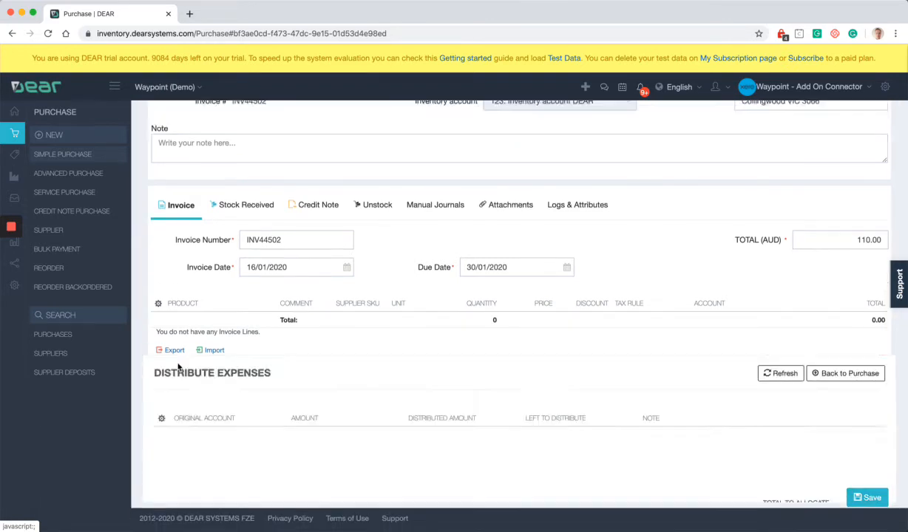
Select 425 - Freight & Courier with 100.00 as the expense to distribute
scroll(down, 3)
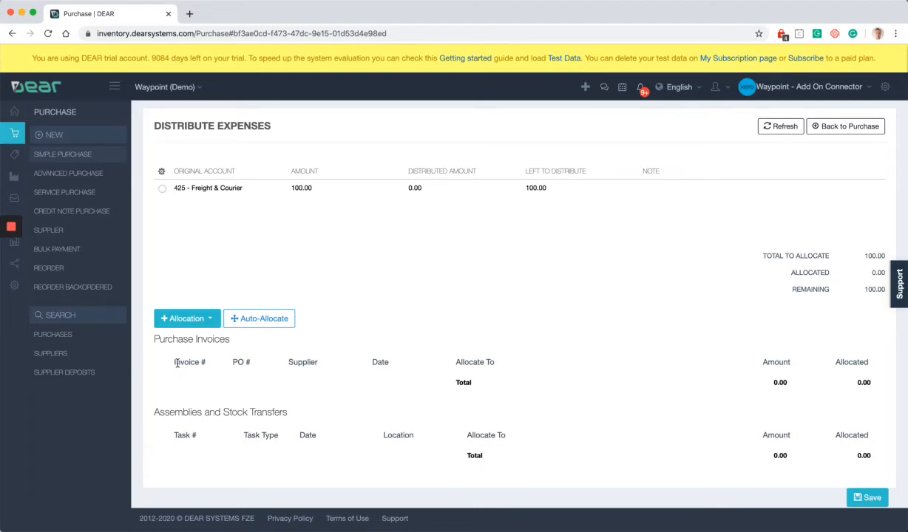
mouse_move(140, 259)
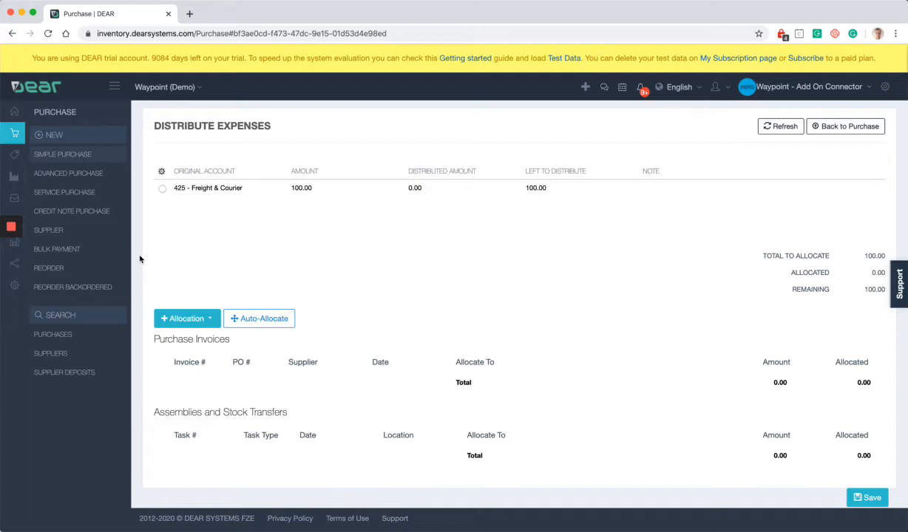
click(162, 188)
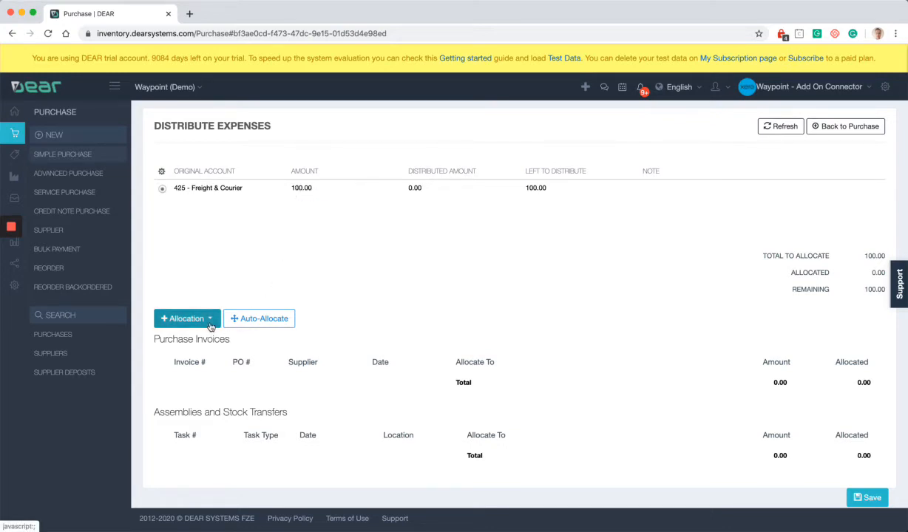
Add purchase invoice INV111 (ABC Alcohol, PO-00366, 1,375.06) as an allocation row
click(185, 319)
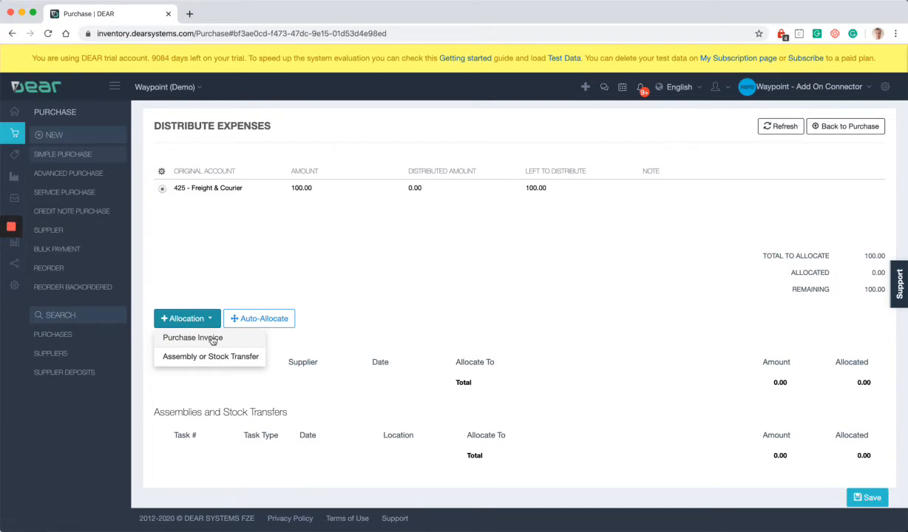
mouse_move(204, 363)
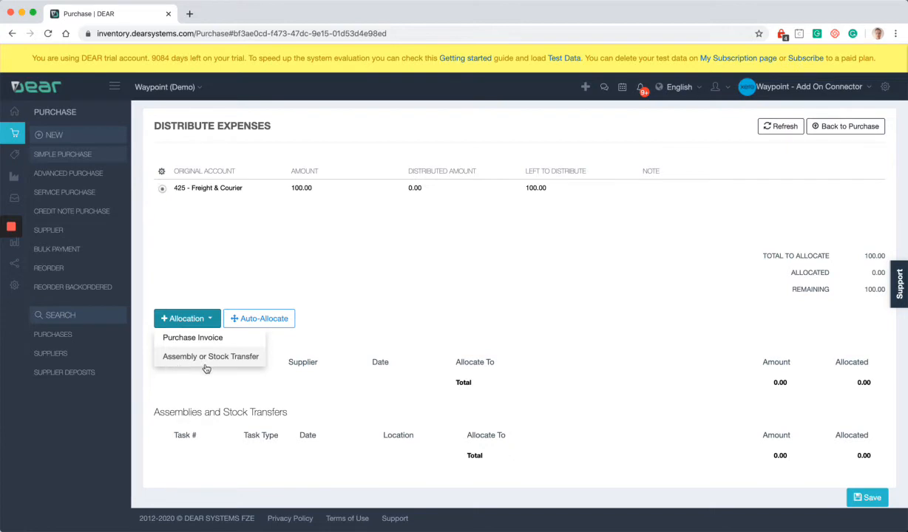
mouse_move(254, 368)
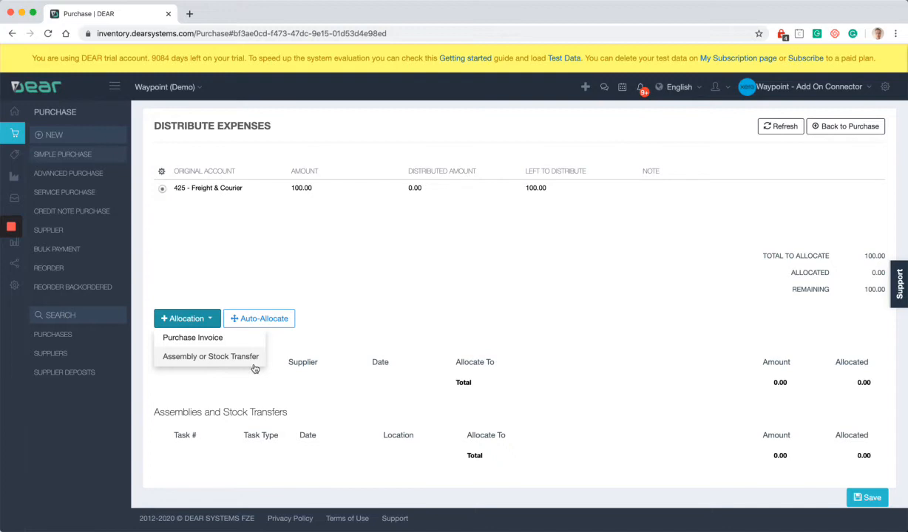
mouse_move(211, 346)
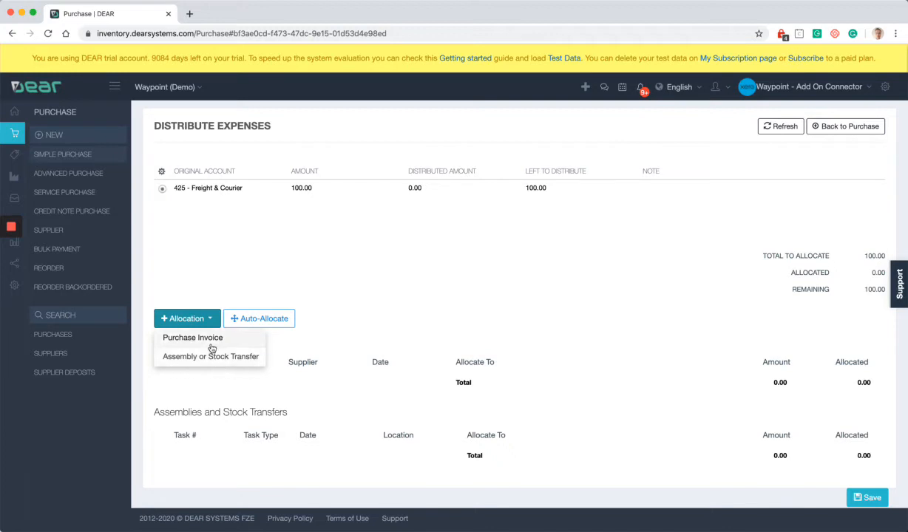
mouse_move(230, 361)
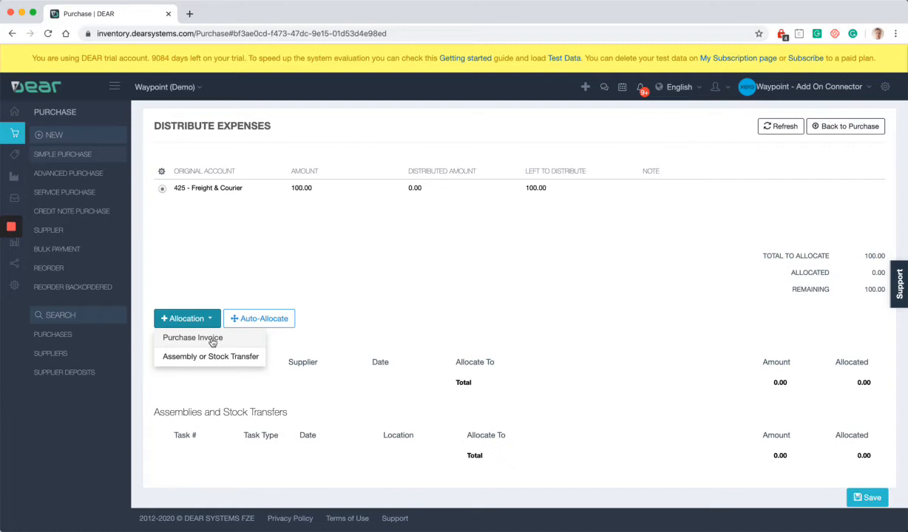
click(192, 337)
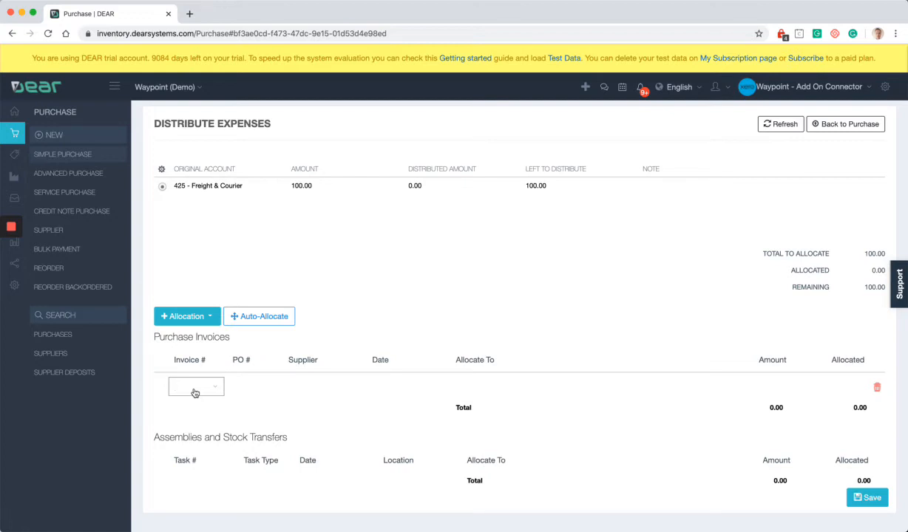
text(inv)
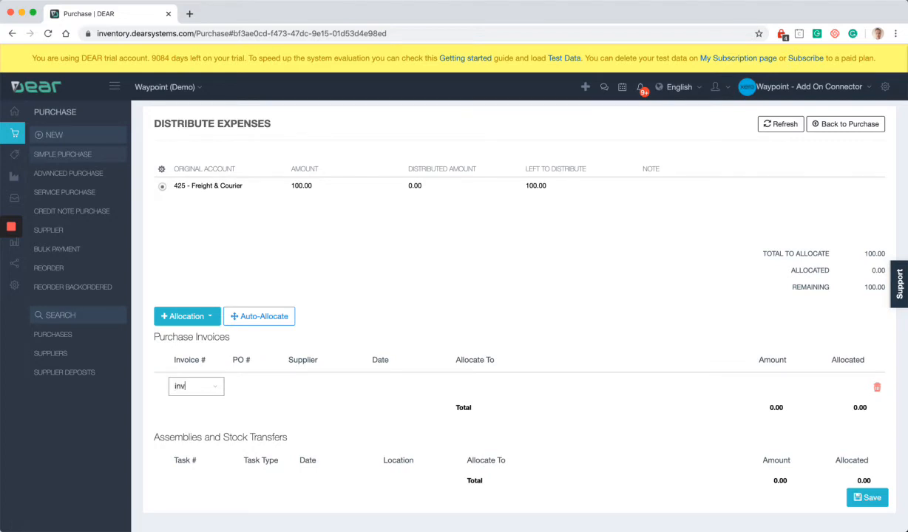
text(111)
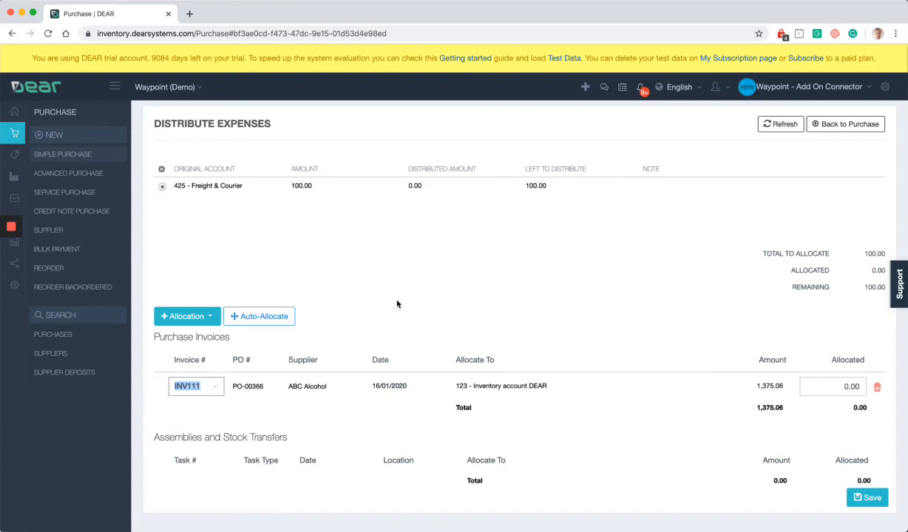
click(184, 317)
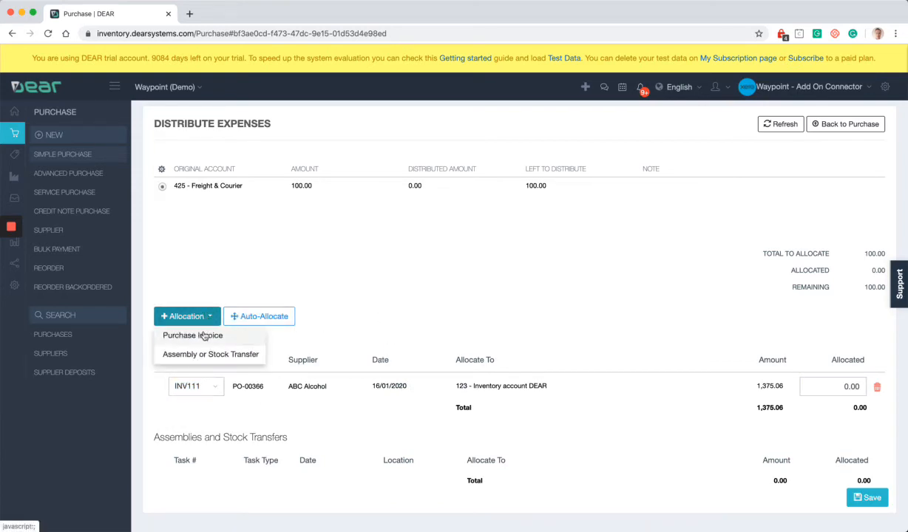
click(192, 334)
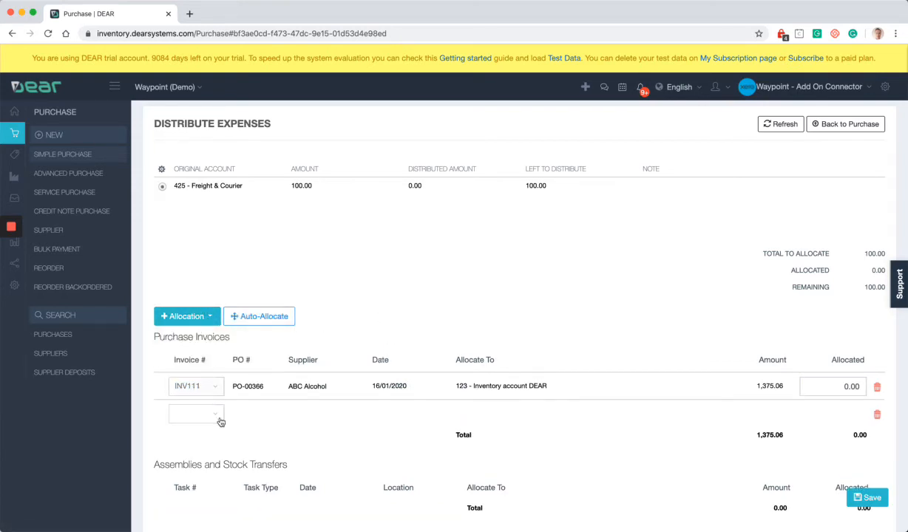
mouse_move(284, 411)
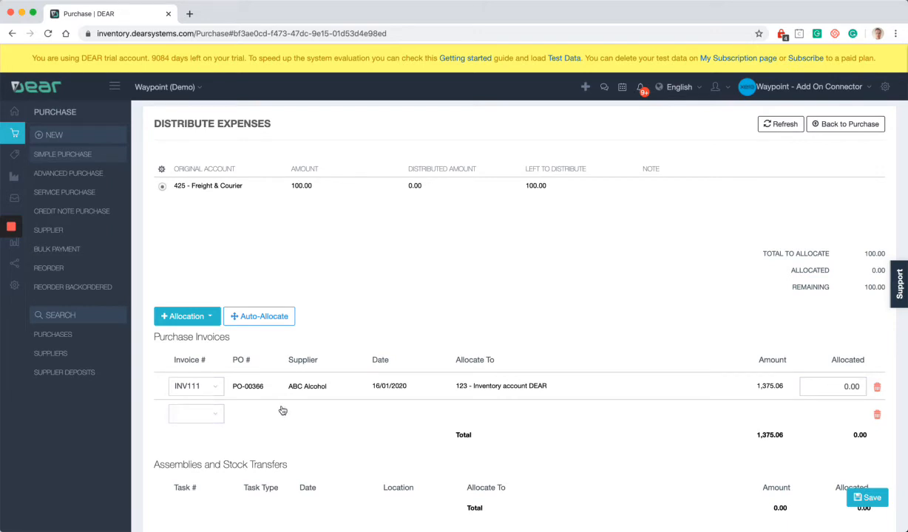
click(195, 413)
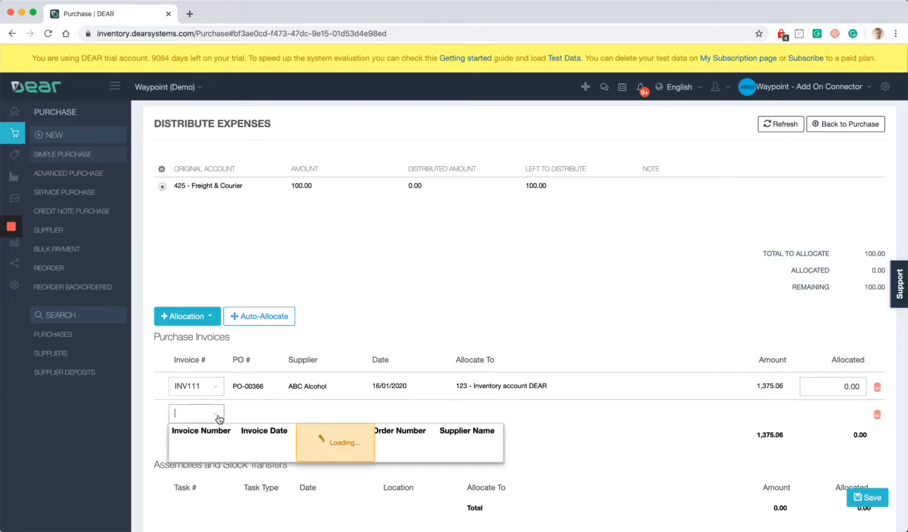
click(196, 414)
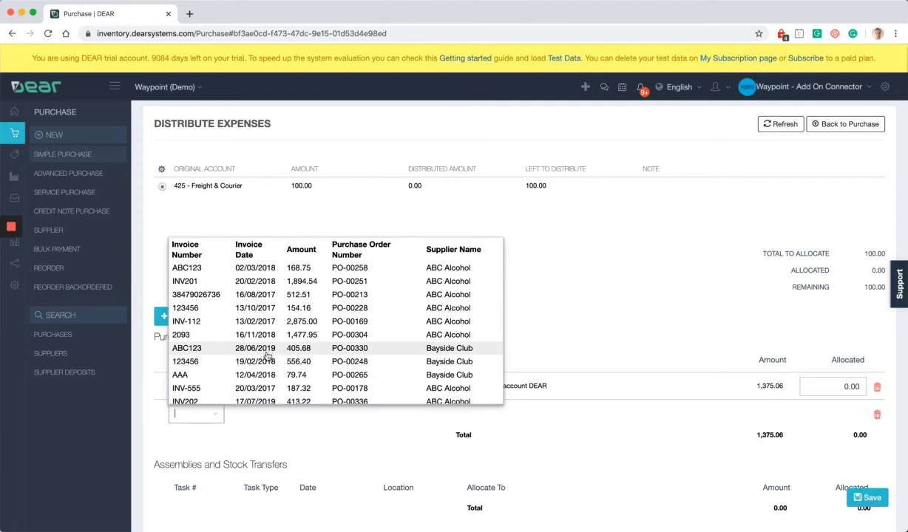
click(186, 349)
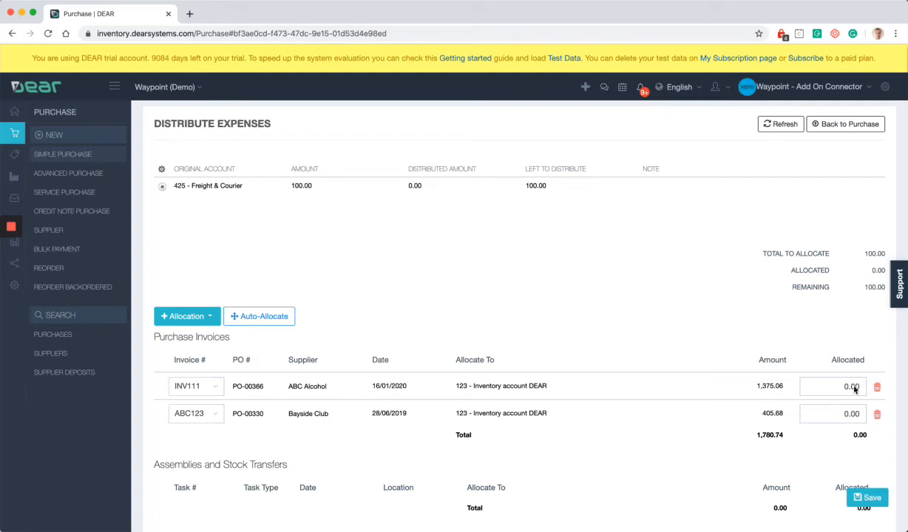
mouse_move(810, 411)
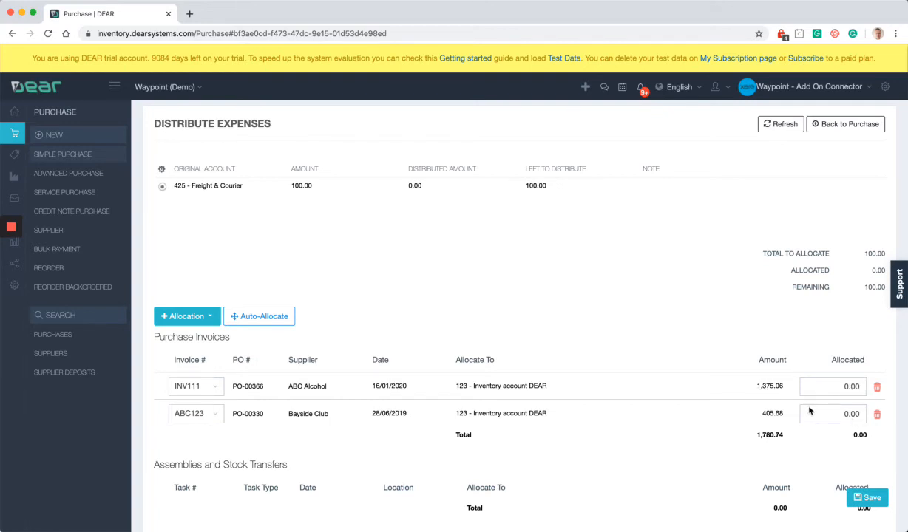
mouse_move(854, 408)
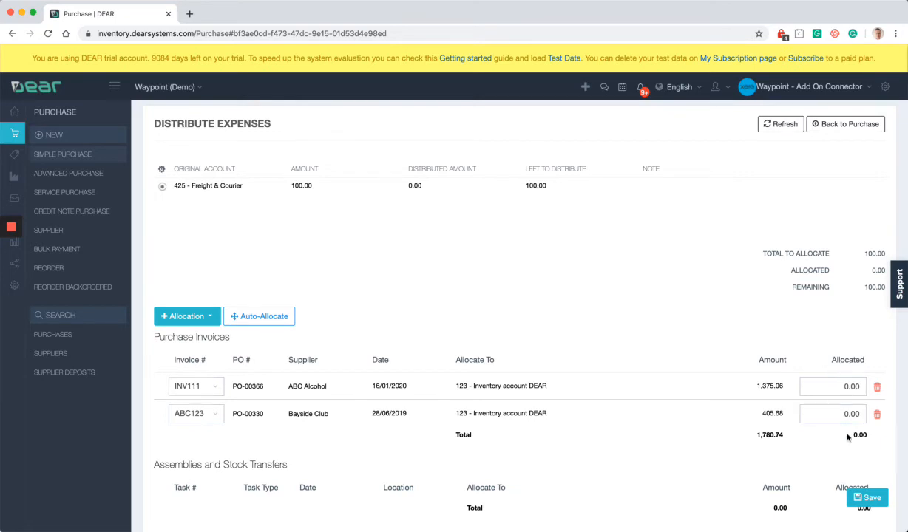
mouse_move(849, 431)
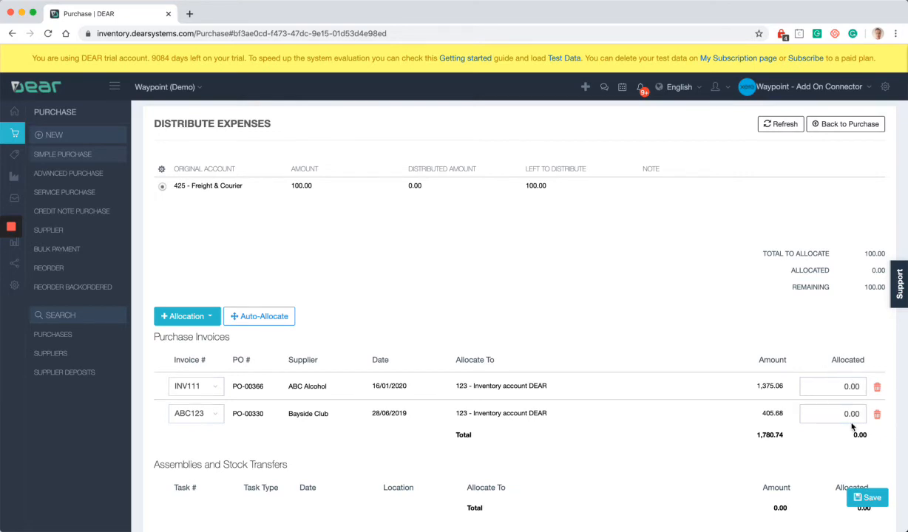
mouse_move(448, 187)
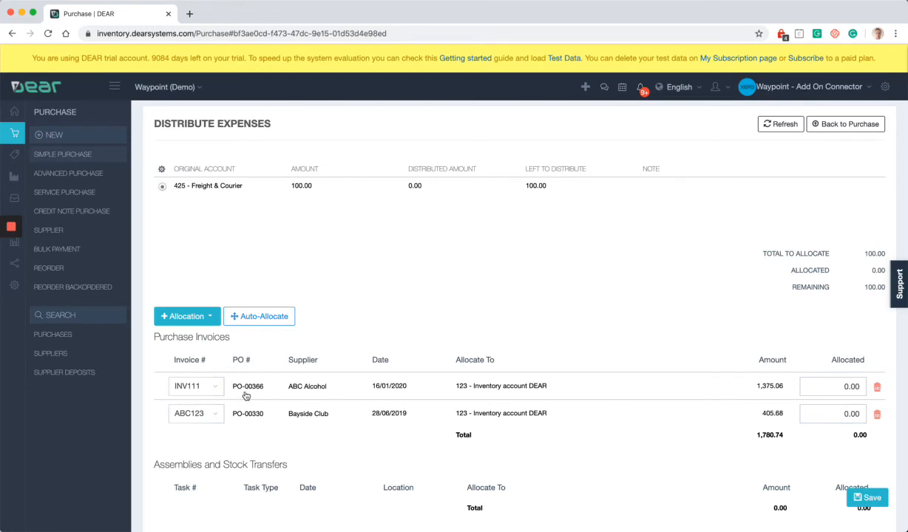
mouse_move(360, 266)
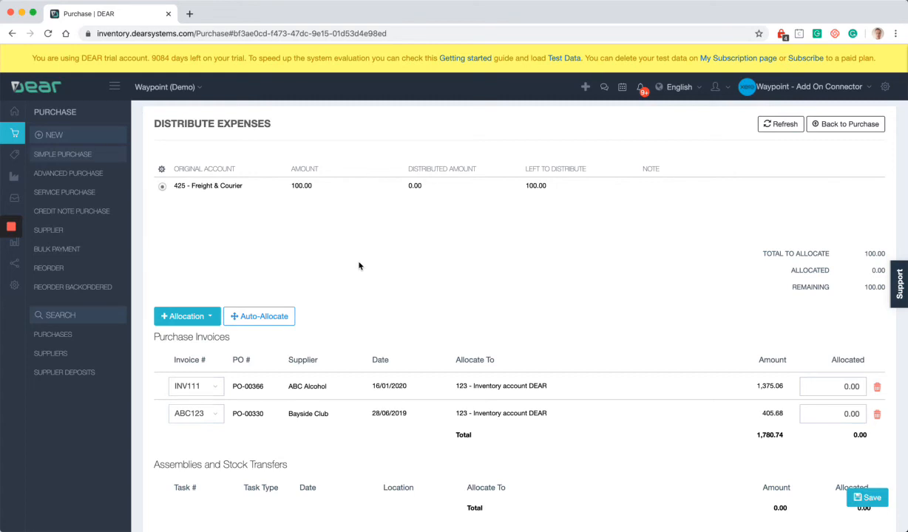
mouse_move(809, 399)
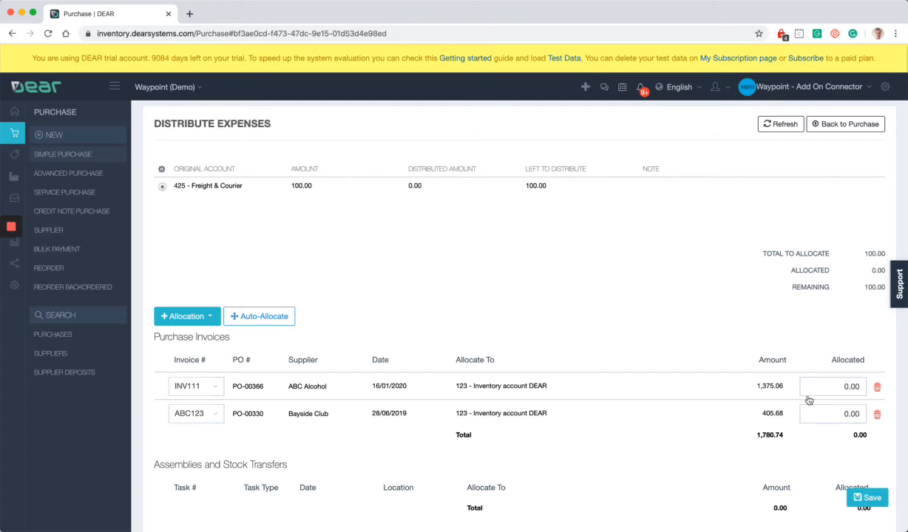
mouse_move(505, 361)
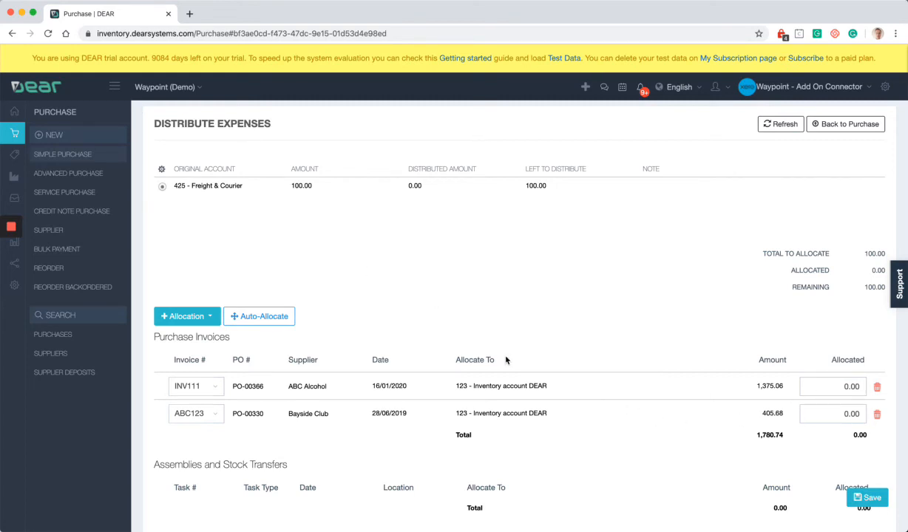
mouse_move(373, 305)
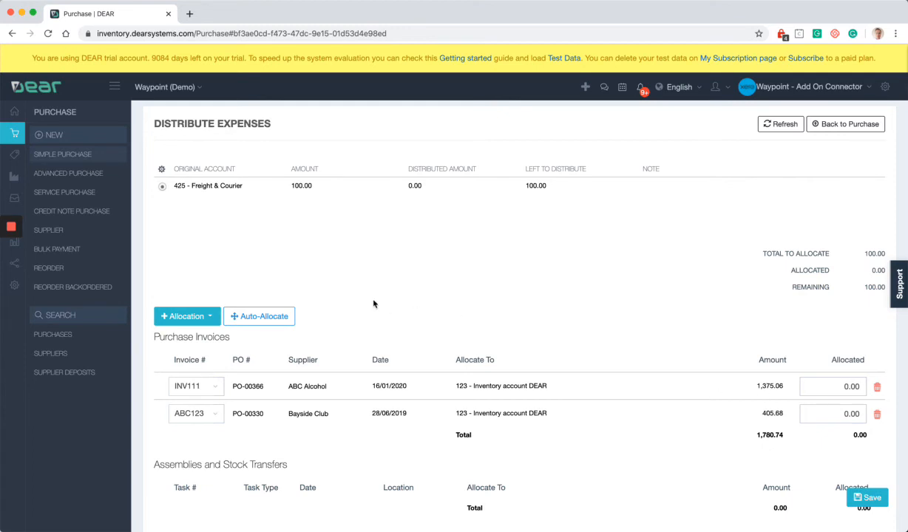
Auto-allocate the 100.00 freight charge: 77.22 to INV111 and 22.78 to ABC123
click(258, 317)
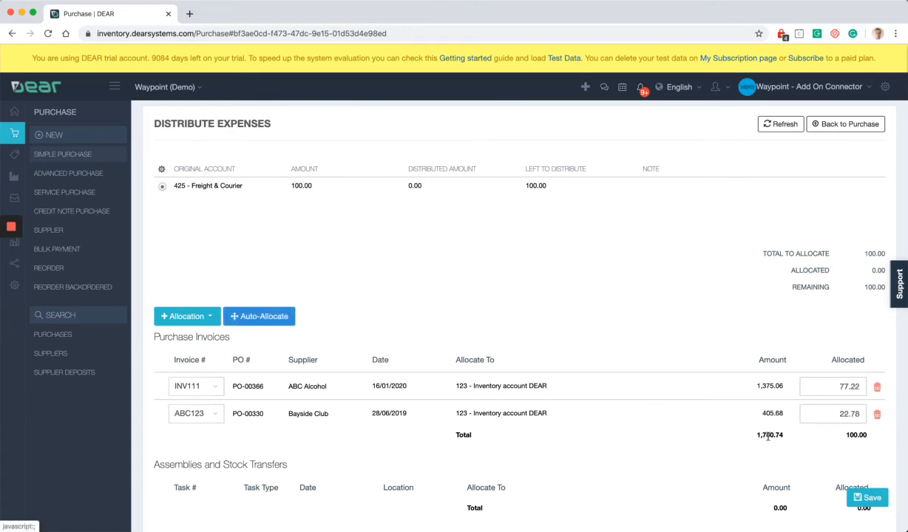
mouse_move(569, 221)
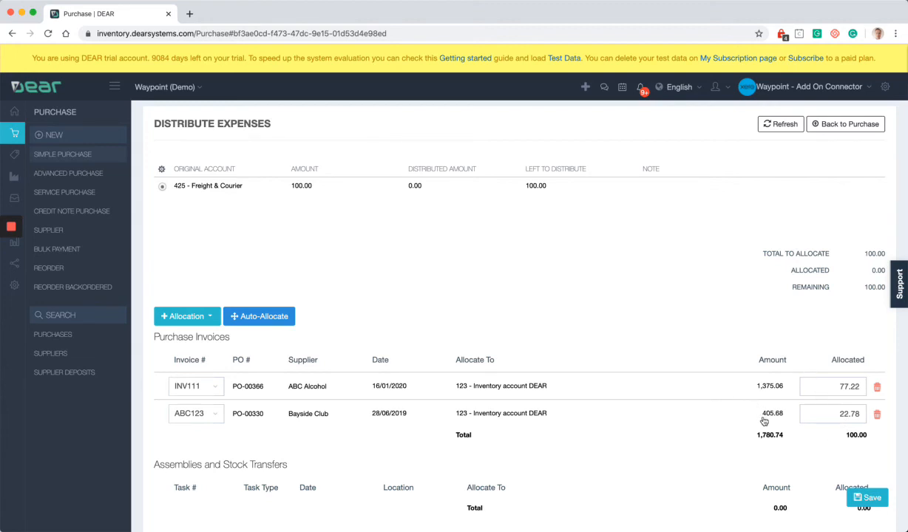
mouse_move(788, 432)
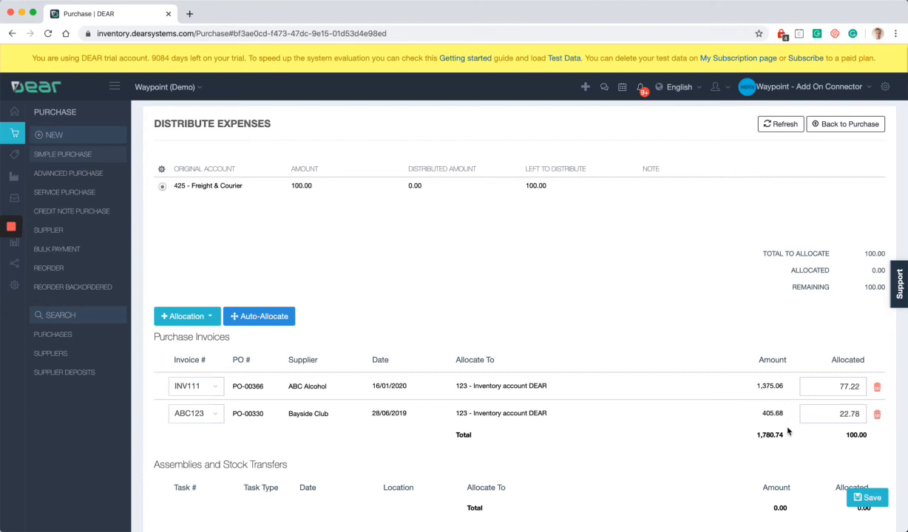
scroll(down, 3)
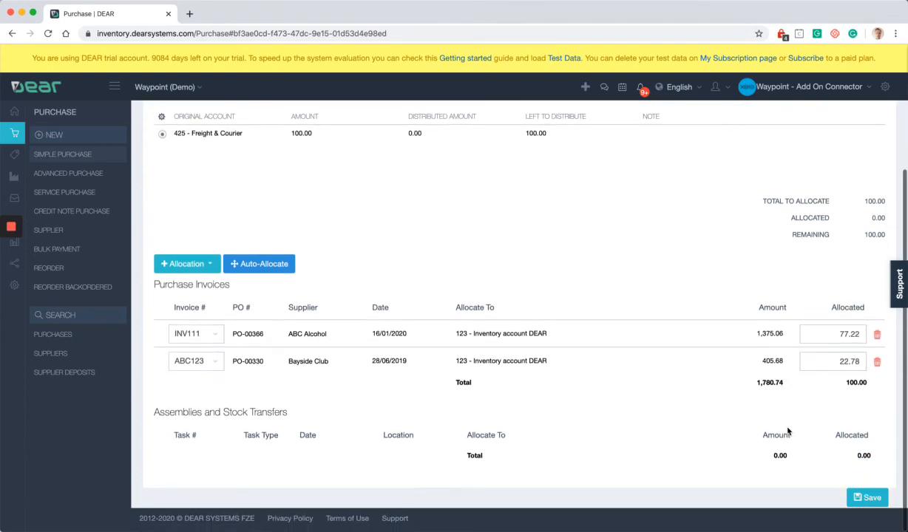
Save the fully distributed 100.00 charge and follow the INV111 link to purchase PO-00366
click(259, 263)
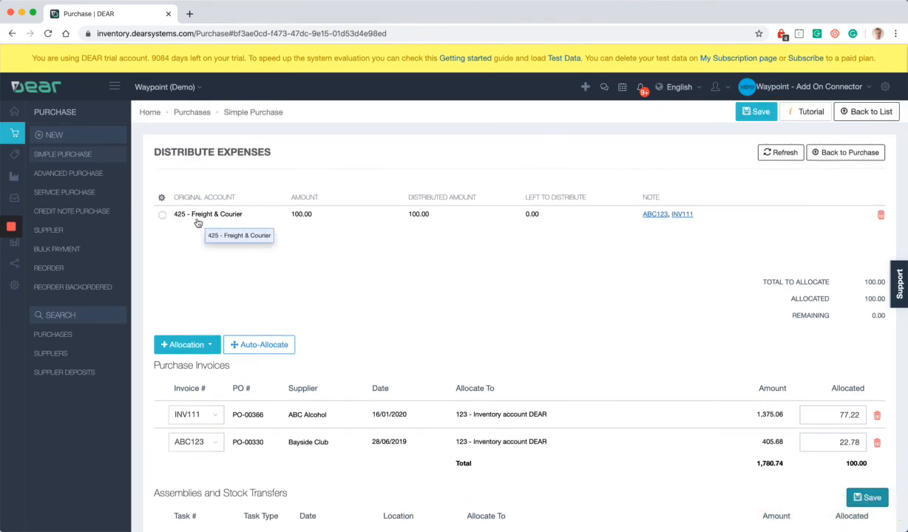
mouse_move(644, 207)
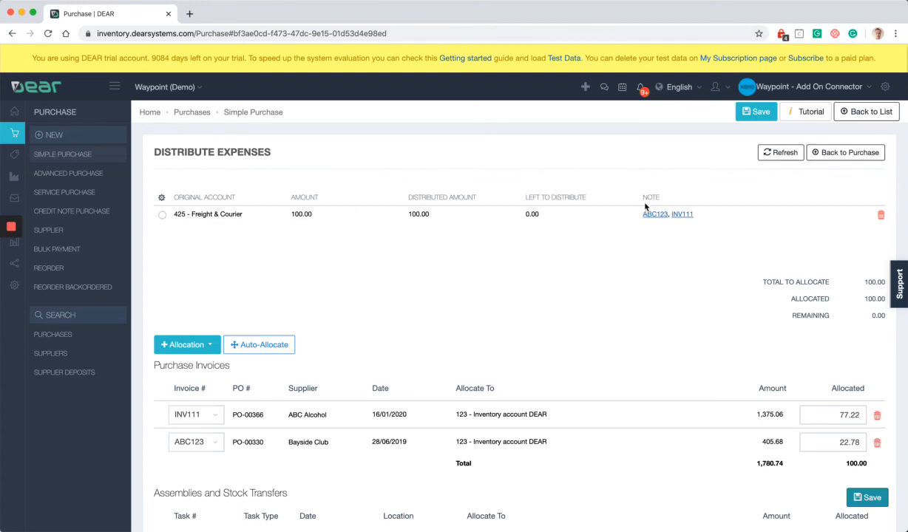
mouse_move(681, 213)
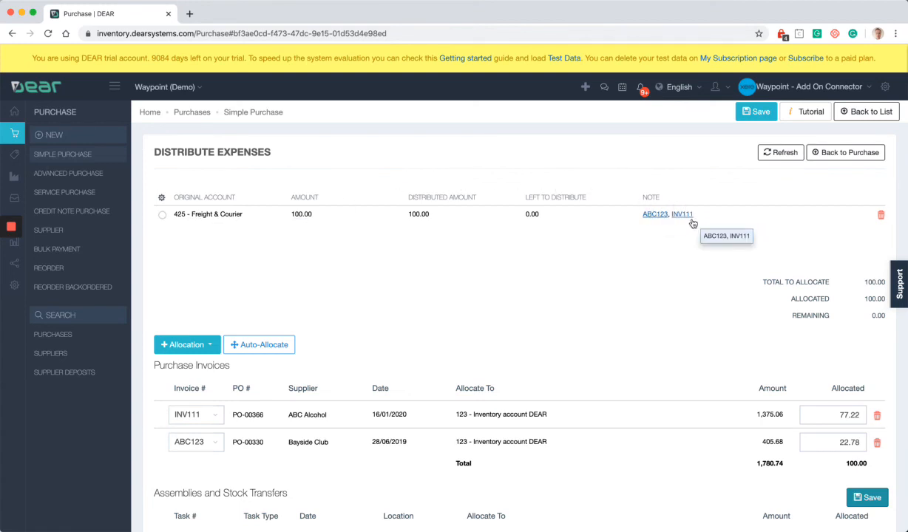
mouse_move(655, 213)
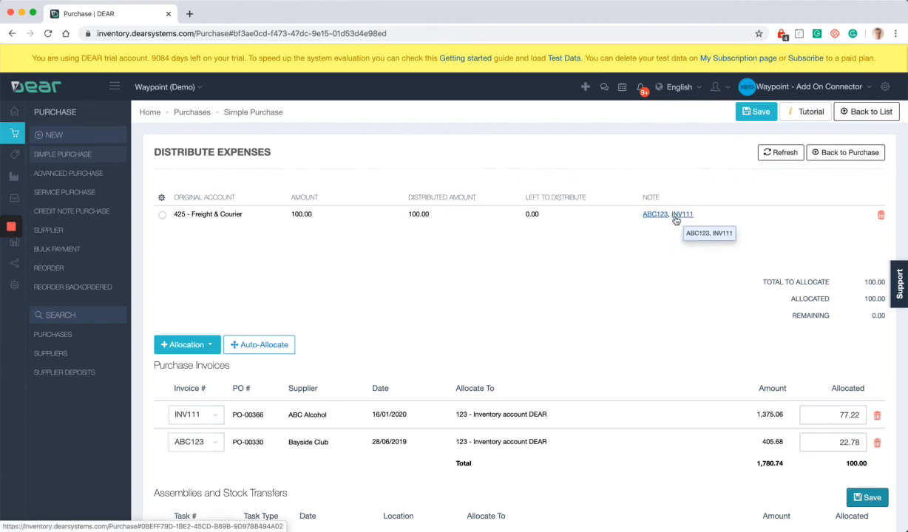
click(680, 213)
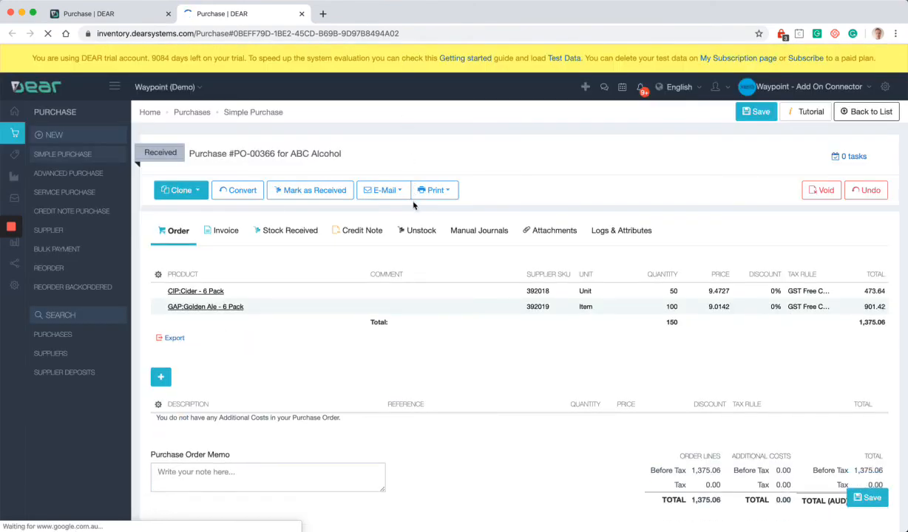
Review PO-00366's 77.22 INV44502 freight journal, then return to TNT purchase PO-00367
click(479, 230)
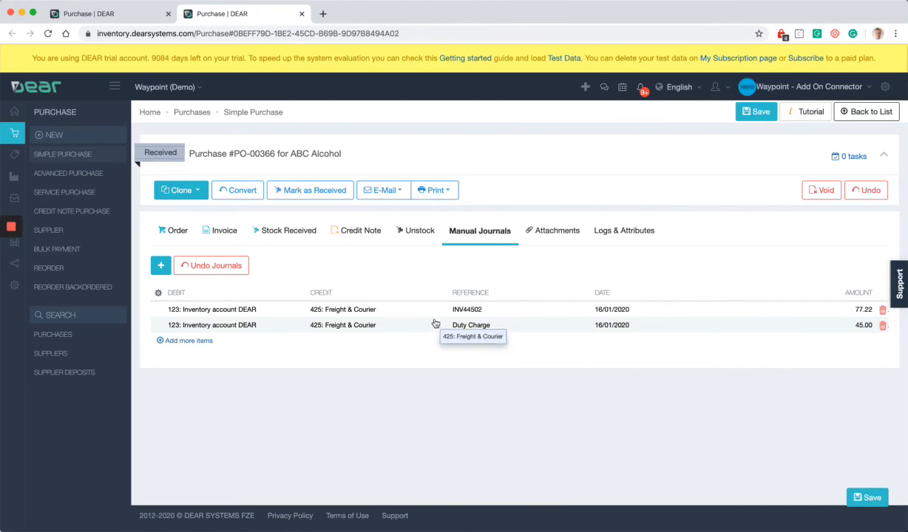
mouse_move(854, 313)
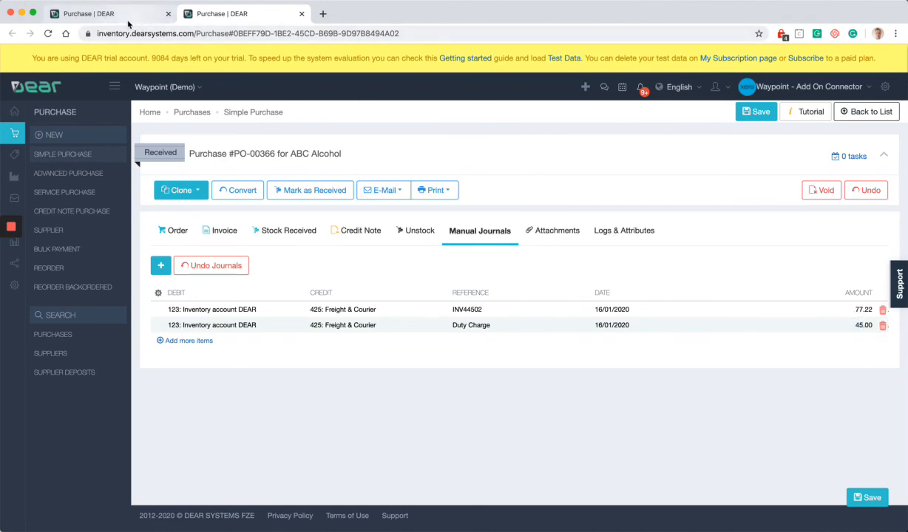
mouse_move(111, 13)
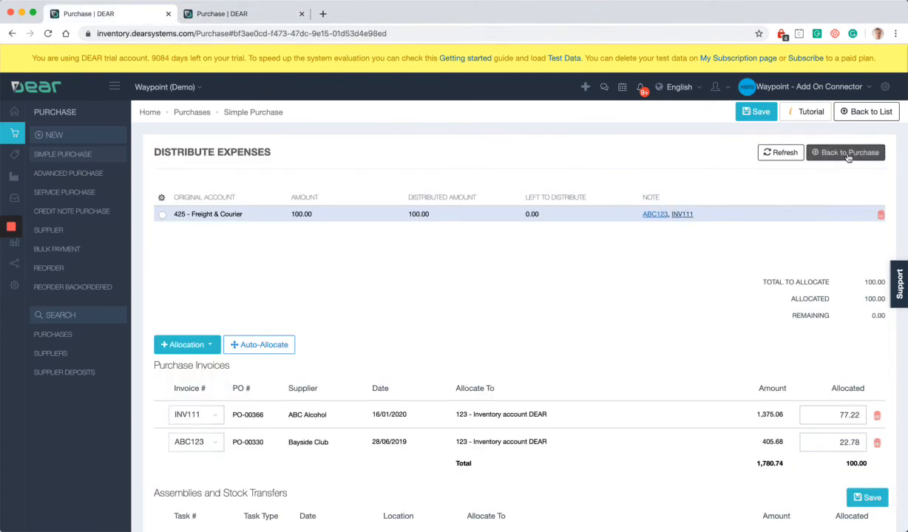
click(846, 153)
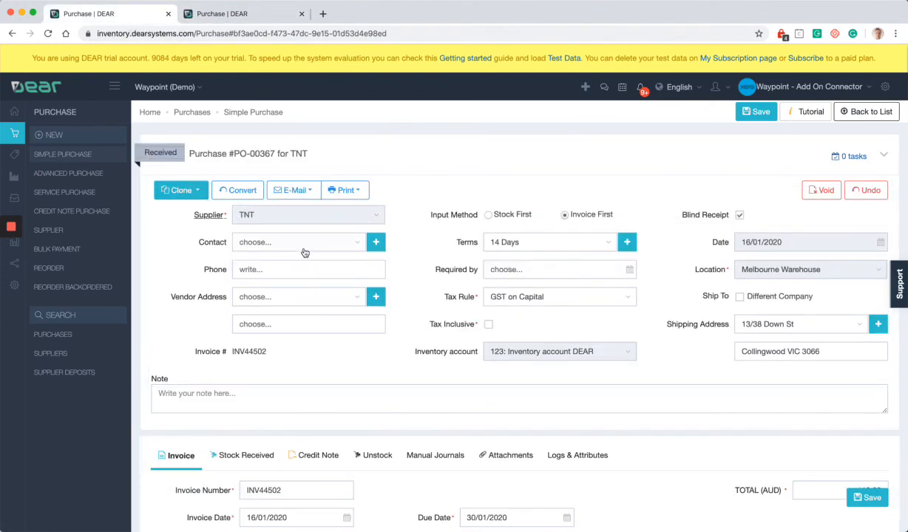